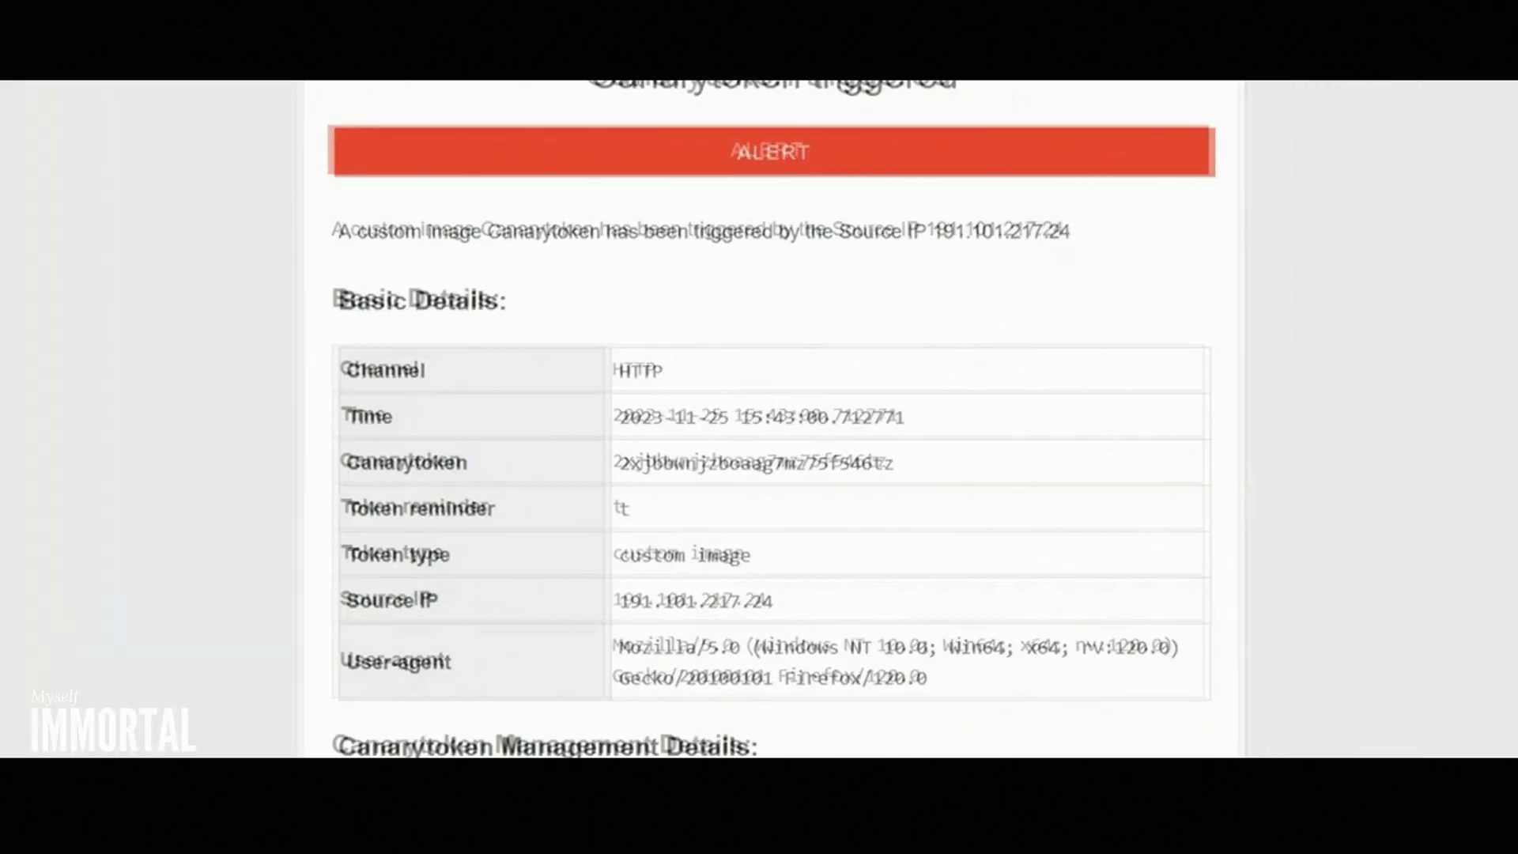
Scroll through the Canarytokens overview article and follow the Windows Folder link in the token examples list.
{"action": "scroll", "scroll_direction": "down", "scroll_amount": 3}
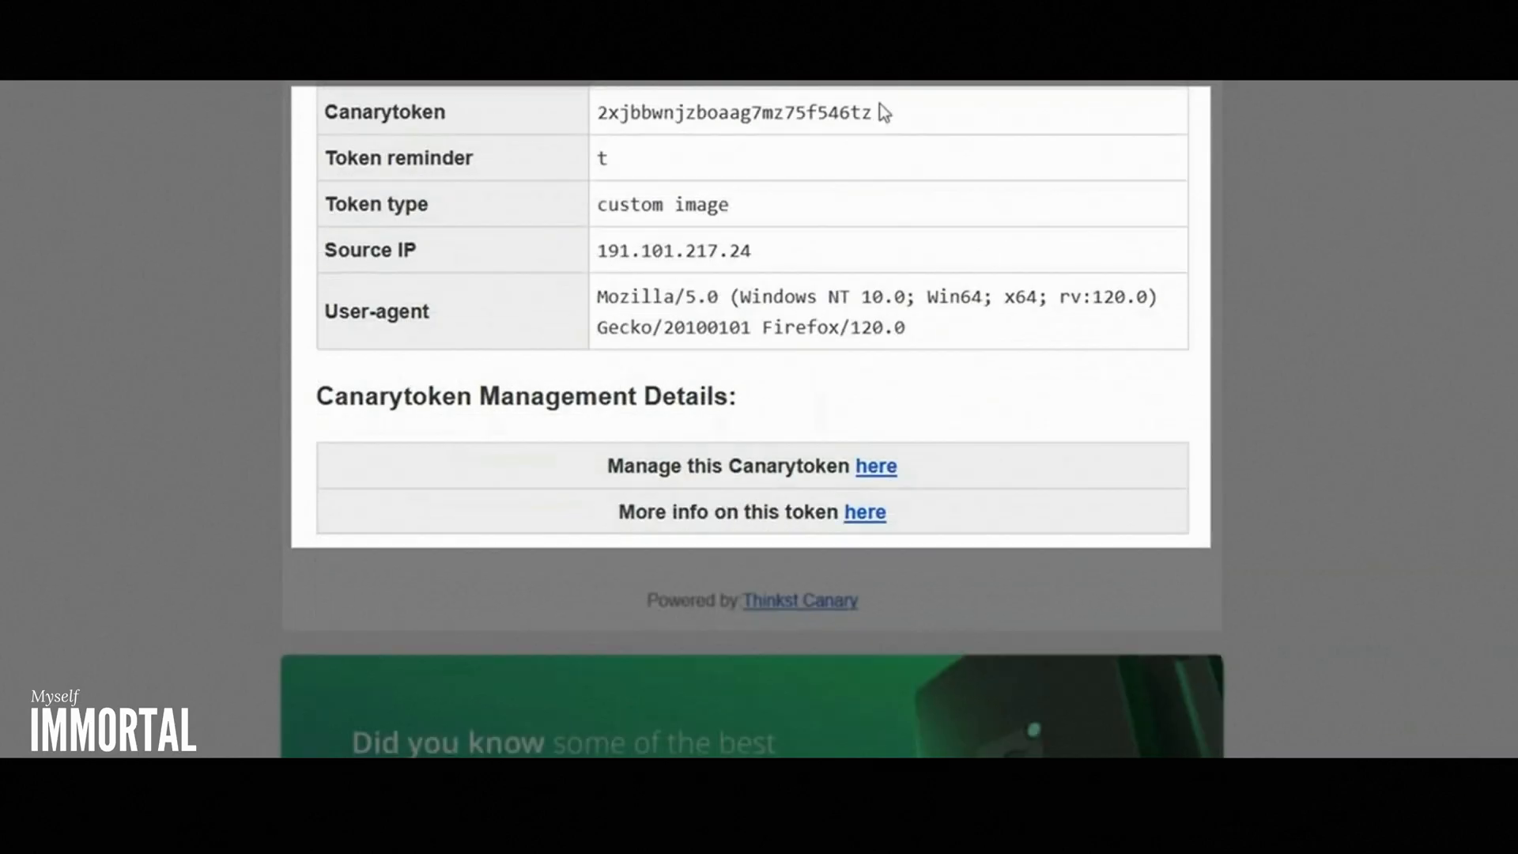
{"action": "scroll", "scroll_direction": "up", "scroll_amount": 3}
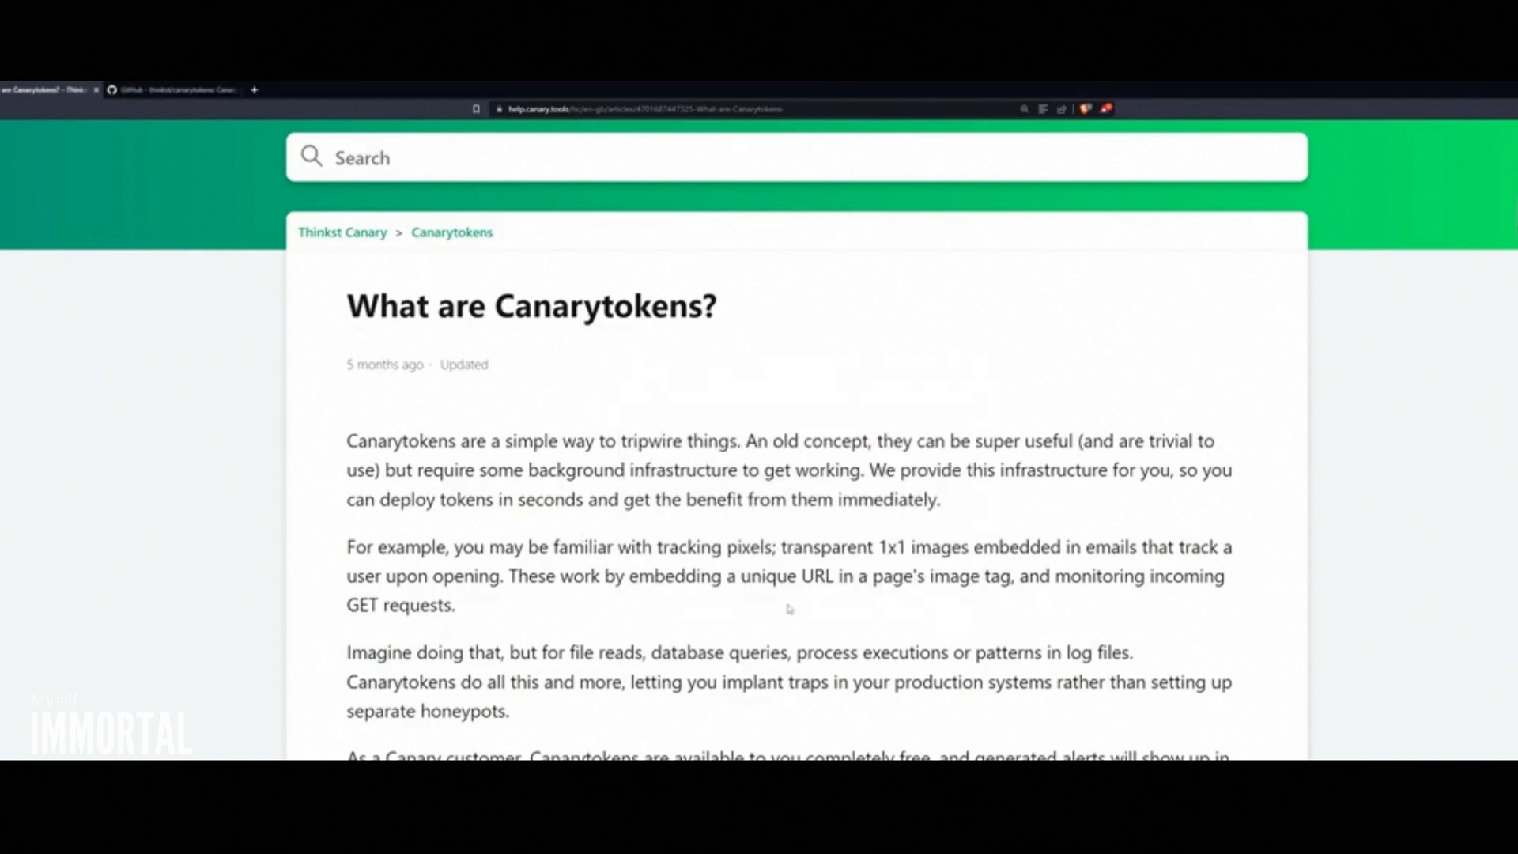
{"action": "mouse_move", "coordinate": [735, 433]}
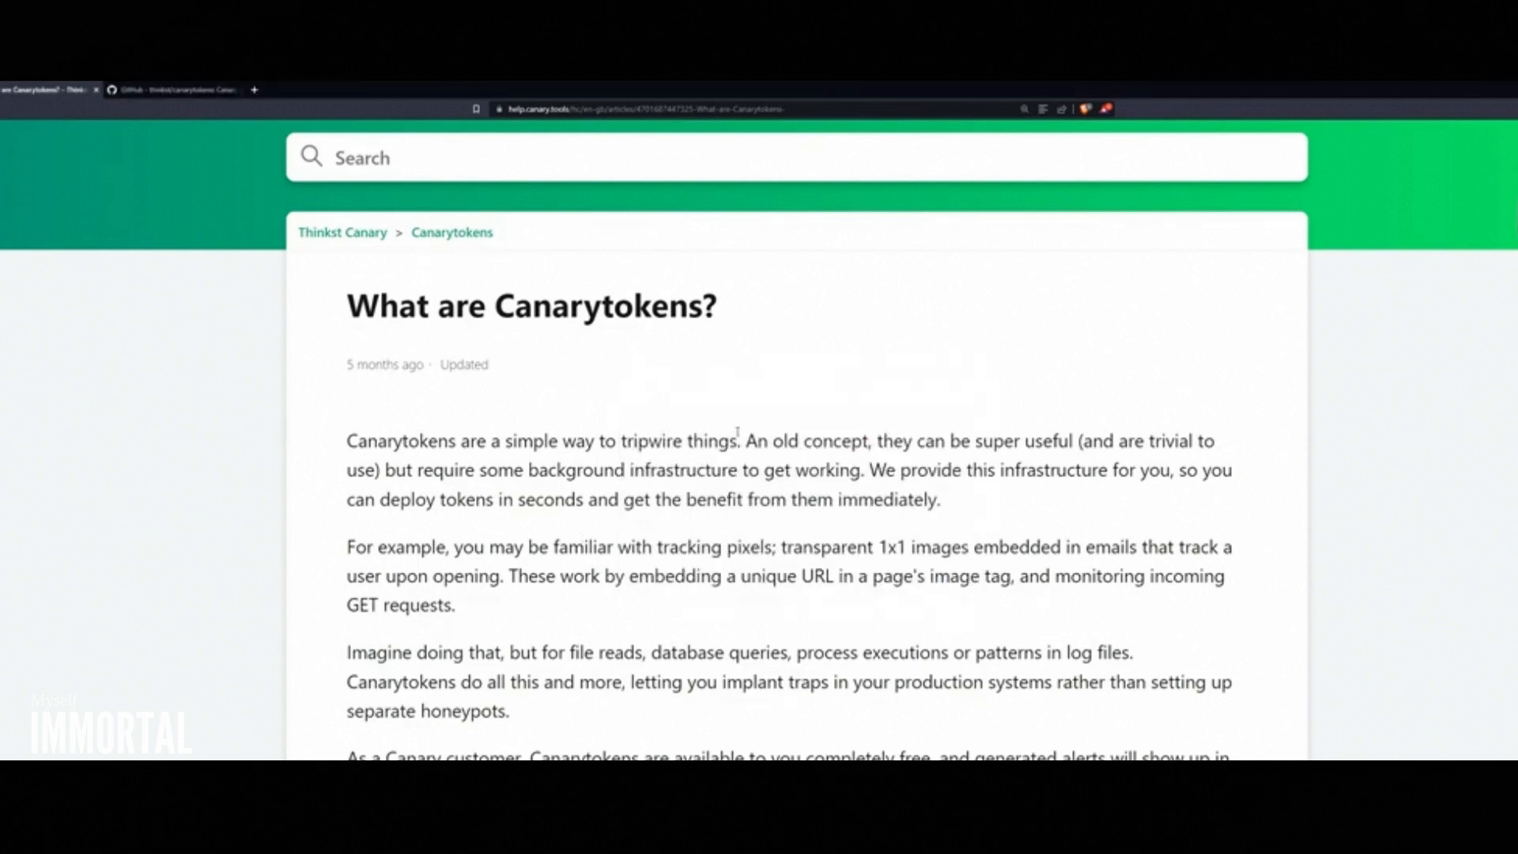
{"action": "scroll", "scroll_direction": "down", "scroll_amount": 3}
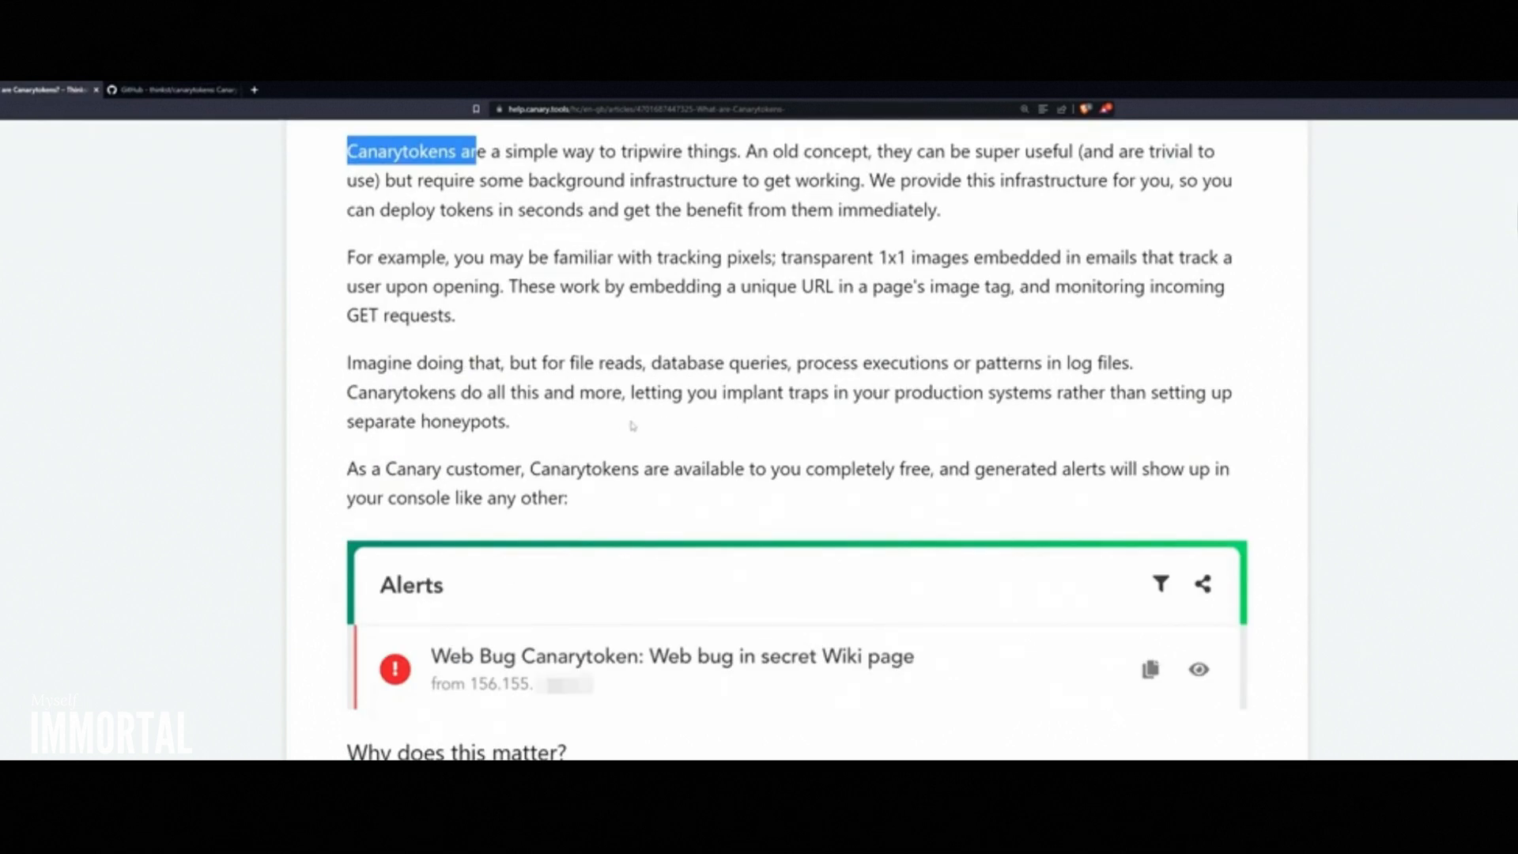
{"action": "mouse_move", "coordinate": [678, 380]}
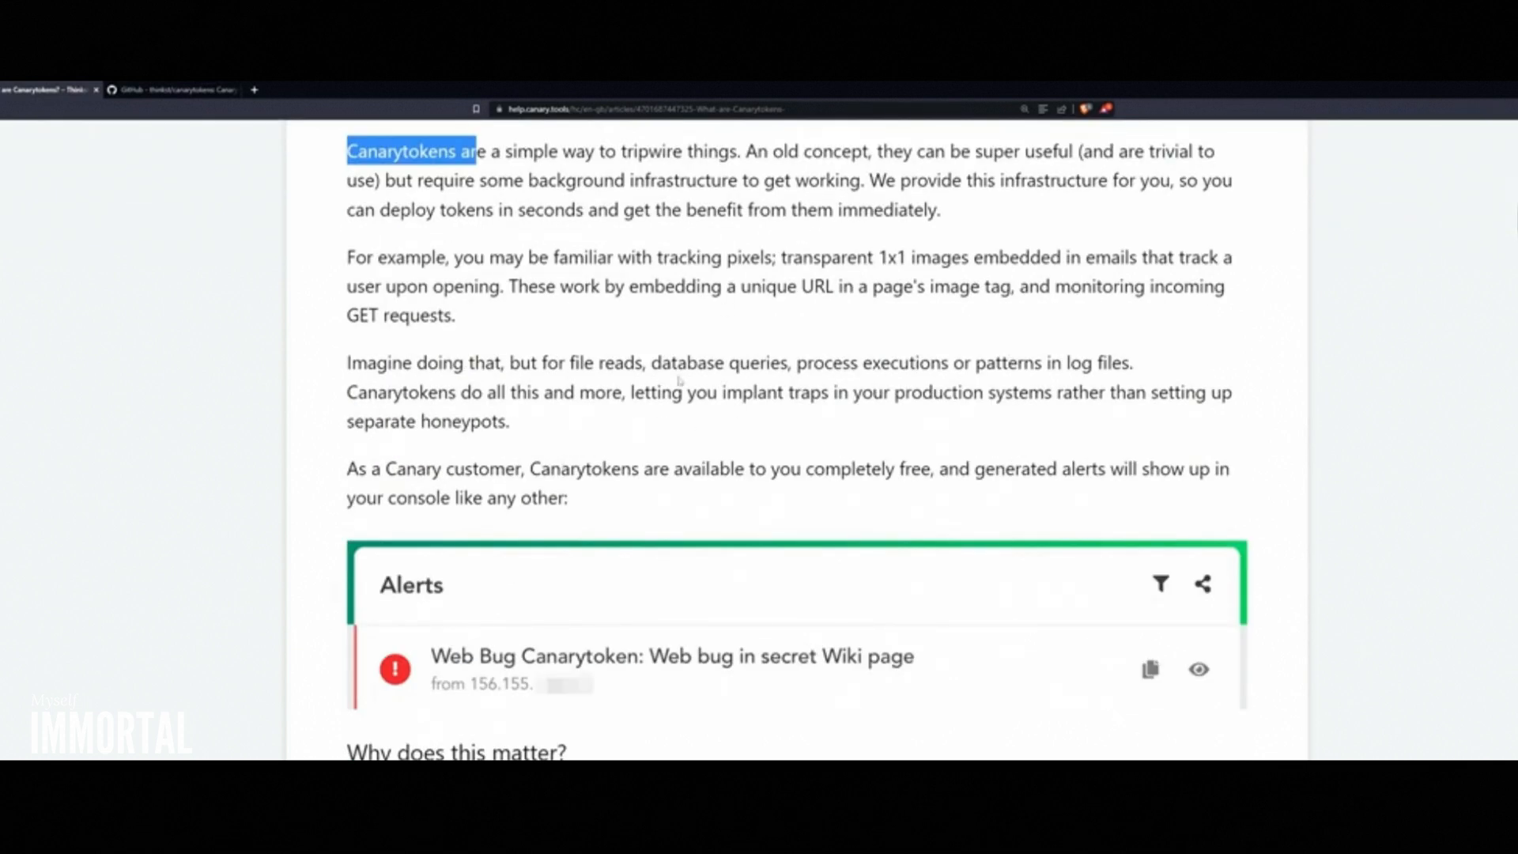
{"action": "scroll", "scroll_direction": "down", "scroll_amount": 3}
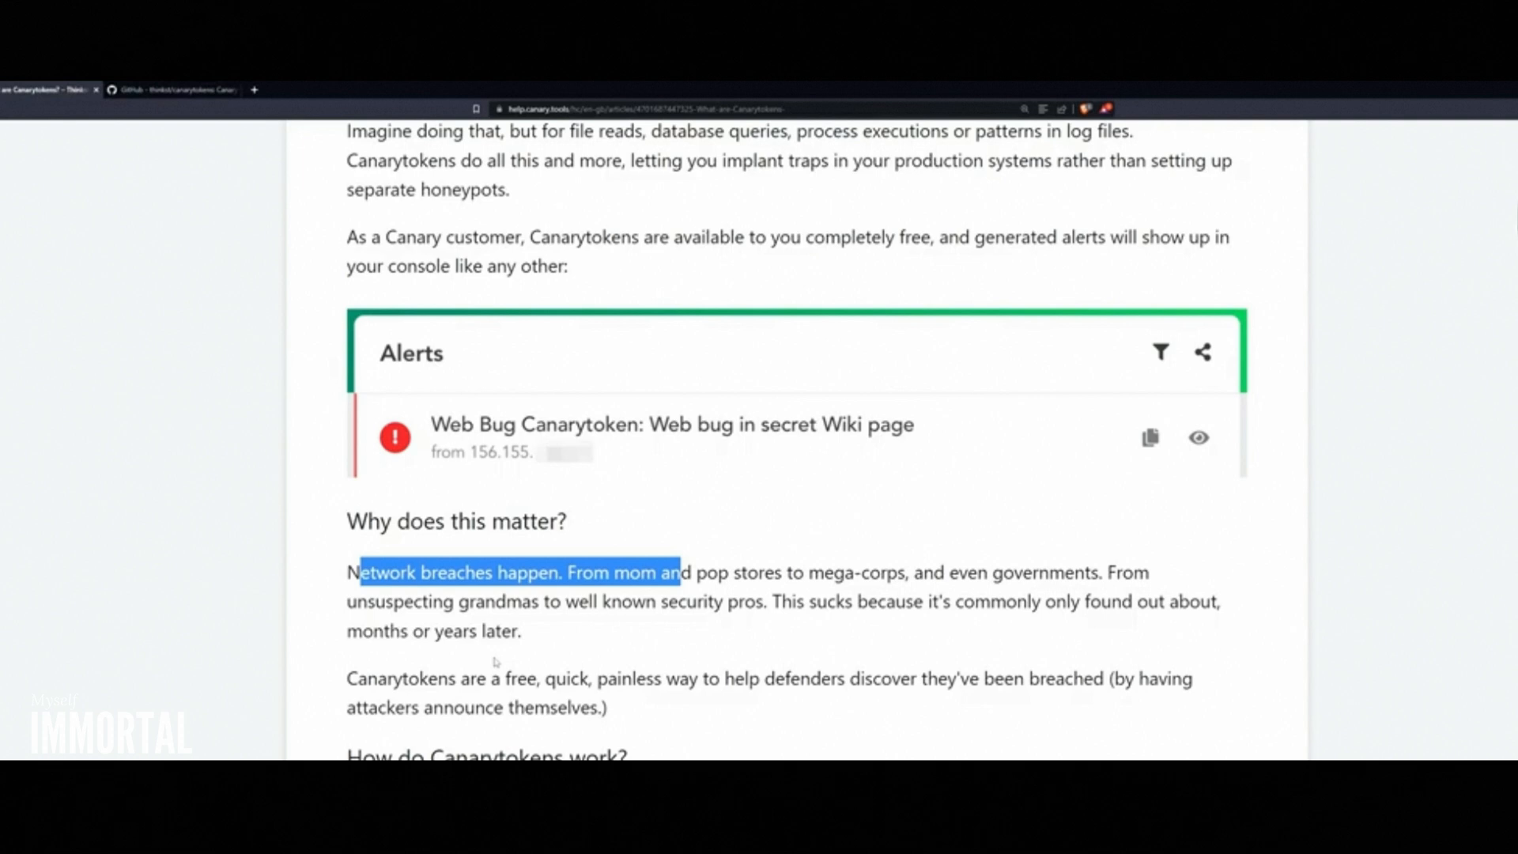
{"action": "mouse_move", "coordinate": [494, 661]}
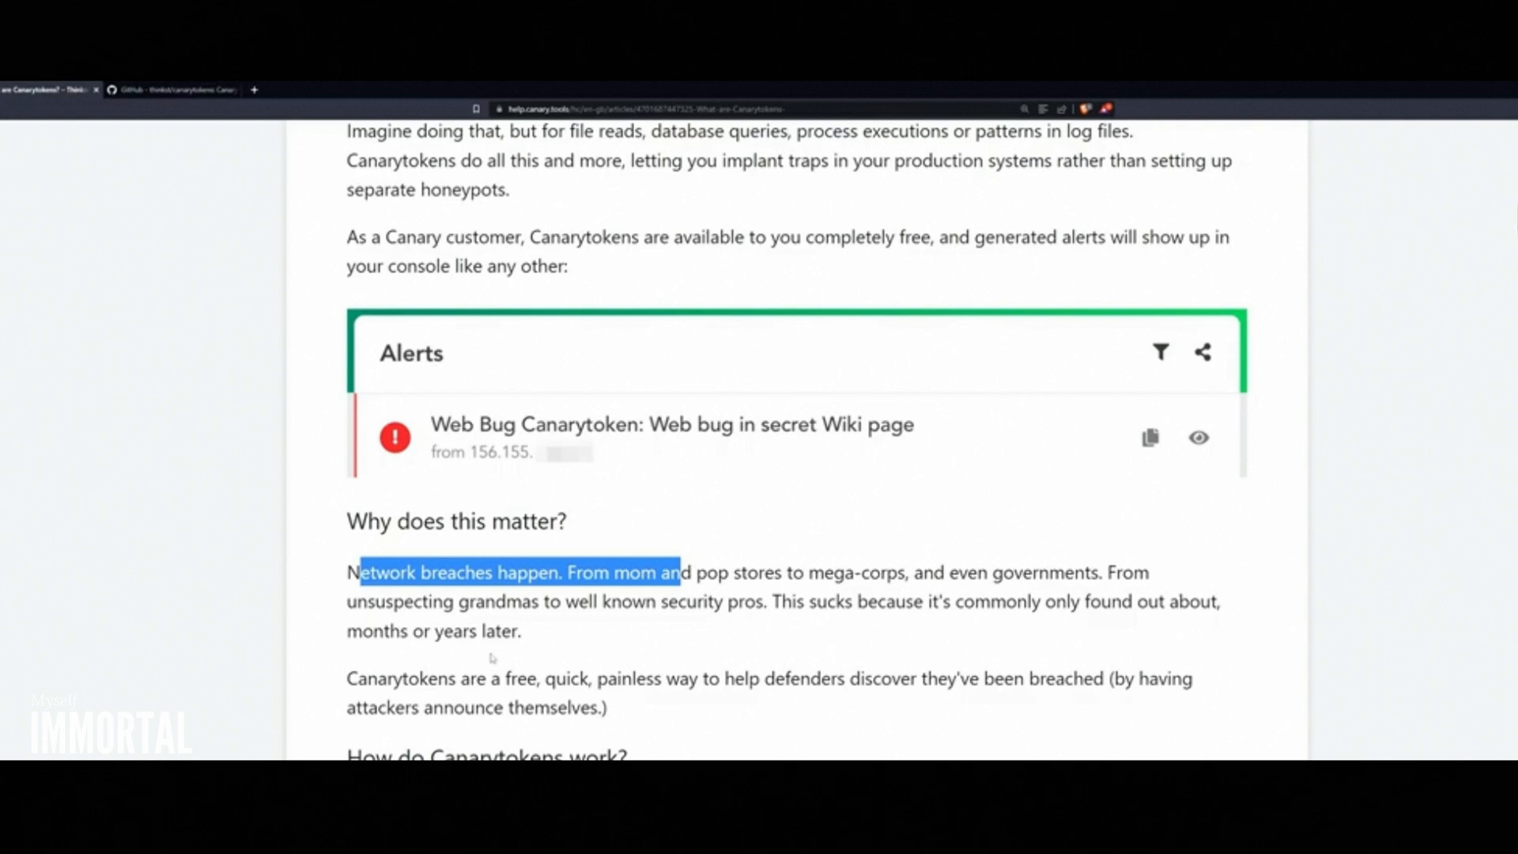
{"action": "scroll", "scroll_direction": "down", "scroll_amount": 3}
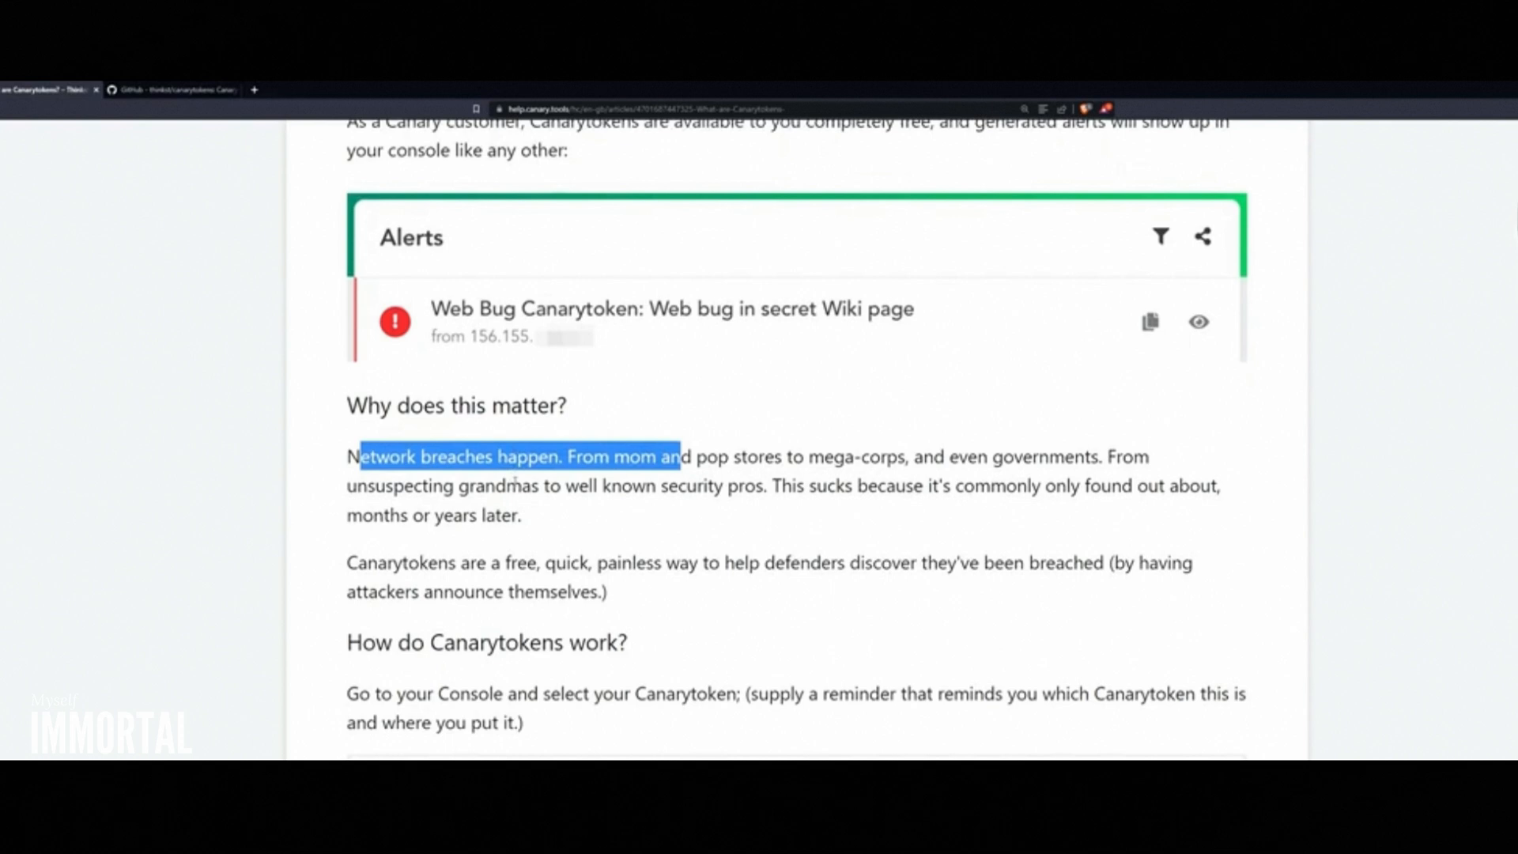
{"action": "left_click", "coordinate": [720, 479]}
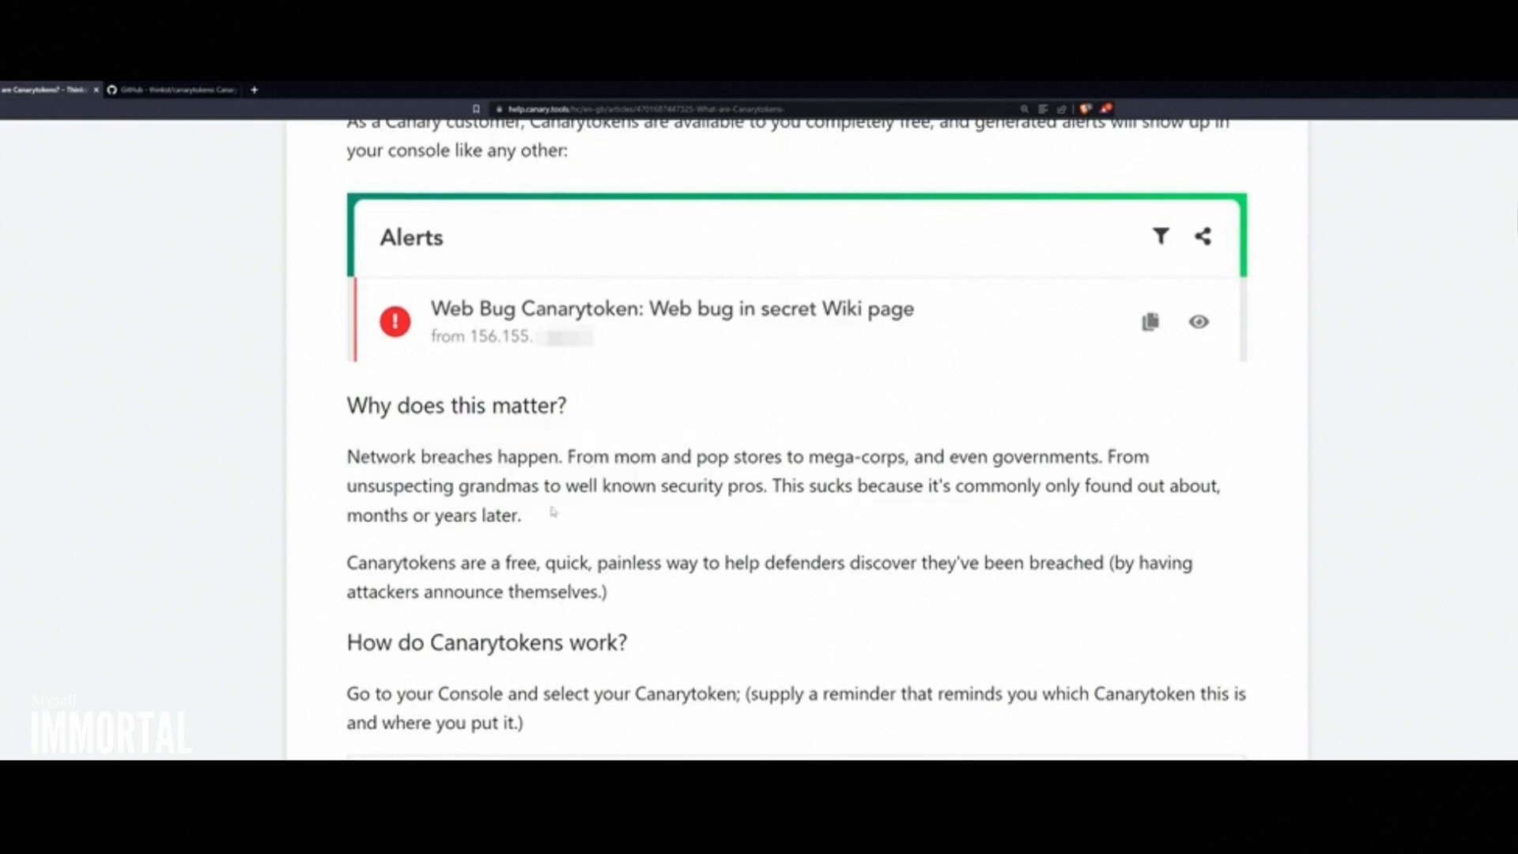
{"action": "scroll", "scroll_direction": "down", "scroll_amount": 3}
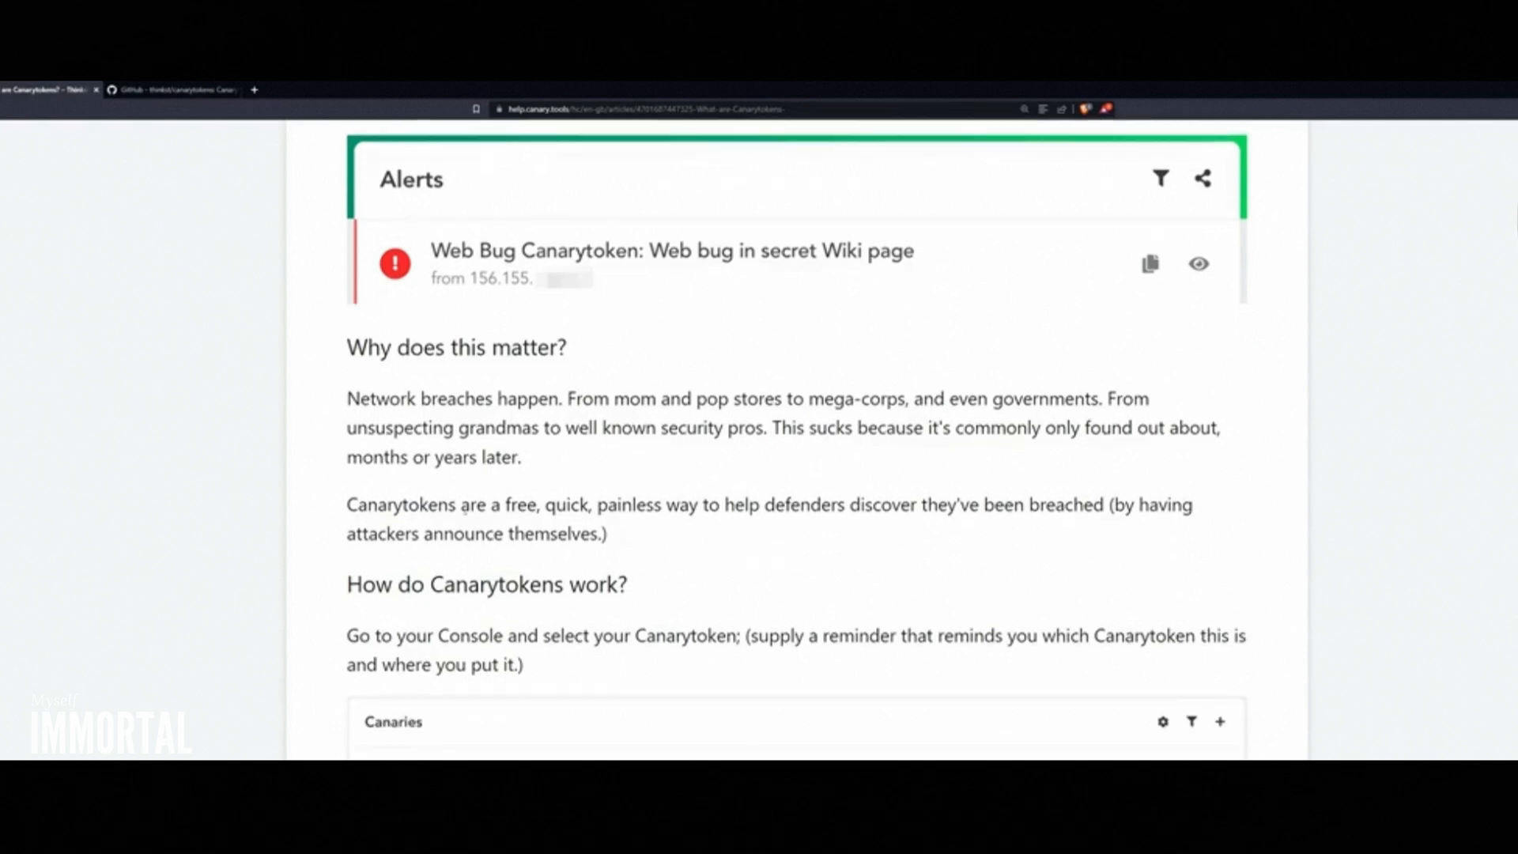
{"action": "mouse_move", "coordinate": [812, 532]}
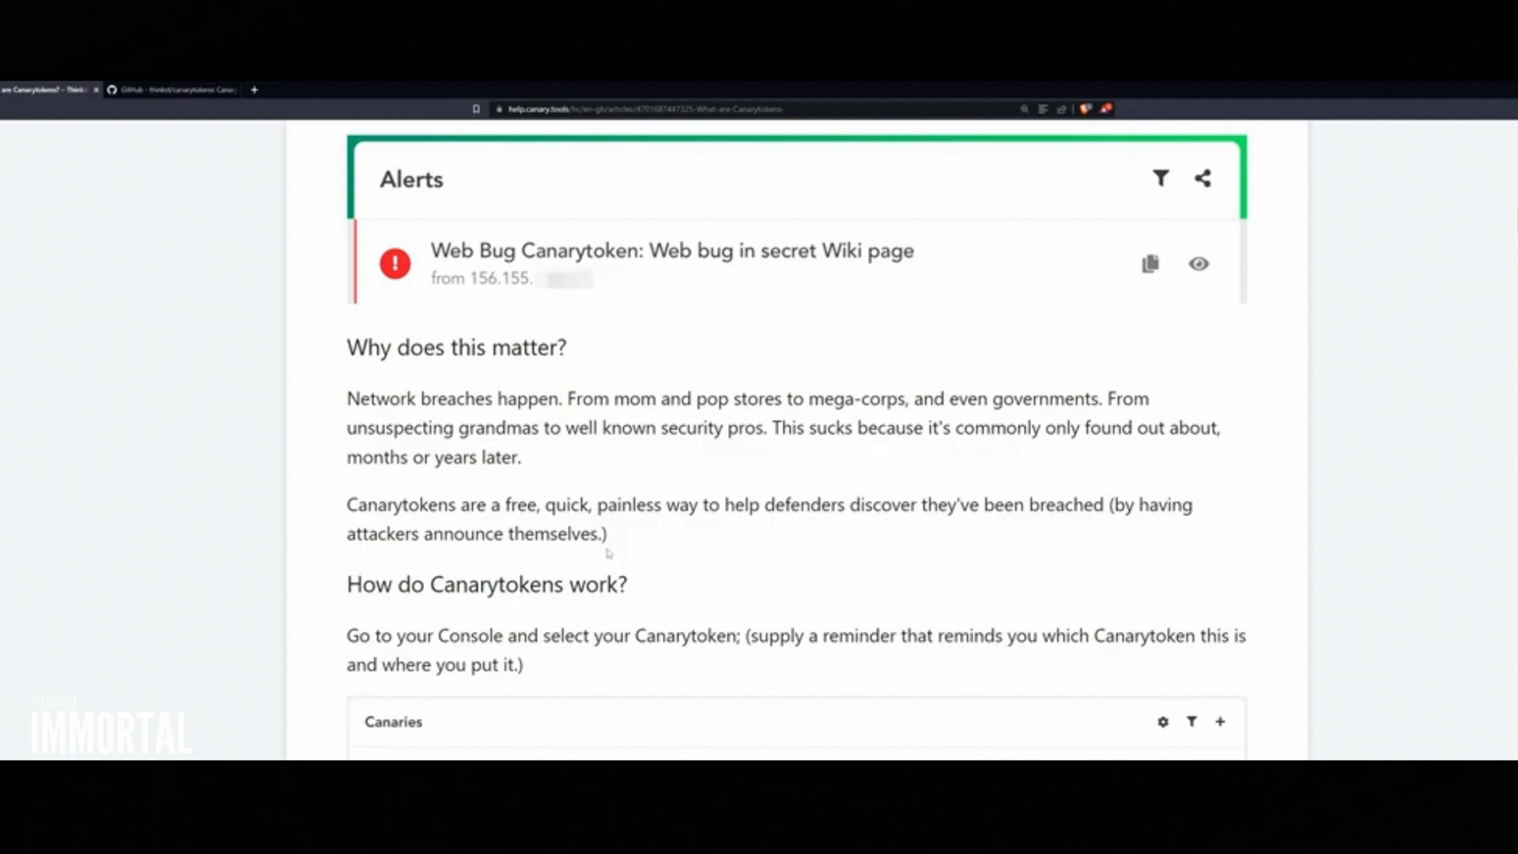
{"action": "mouse_move", "coordinate": [637, 558]}
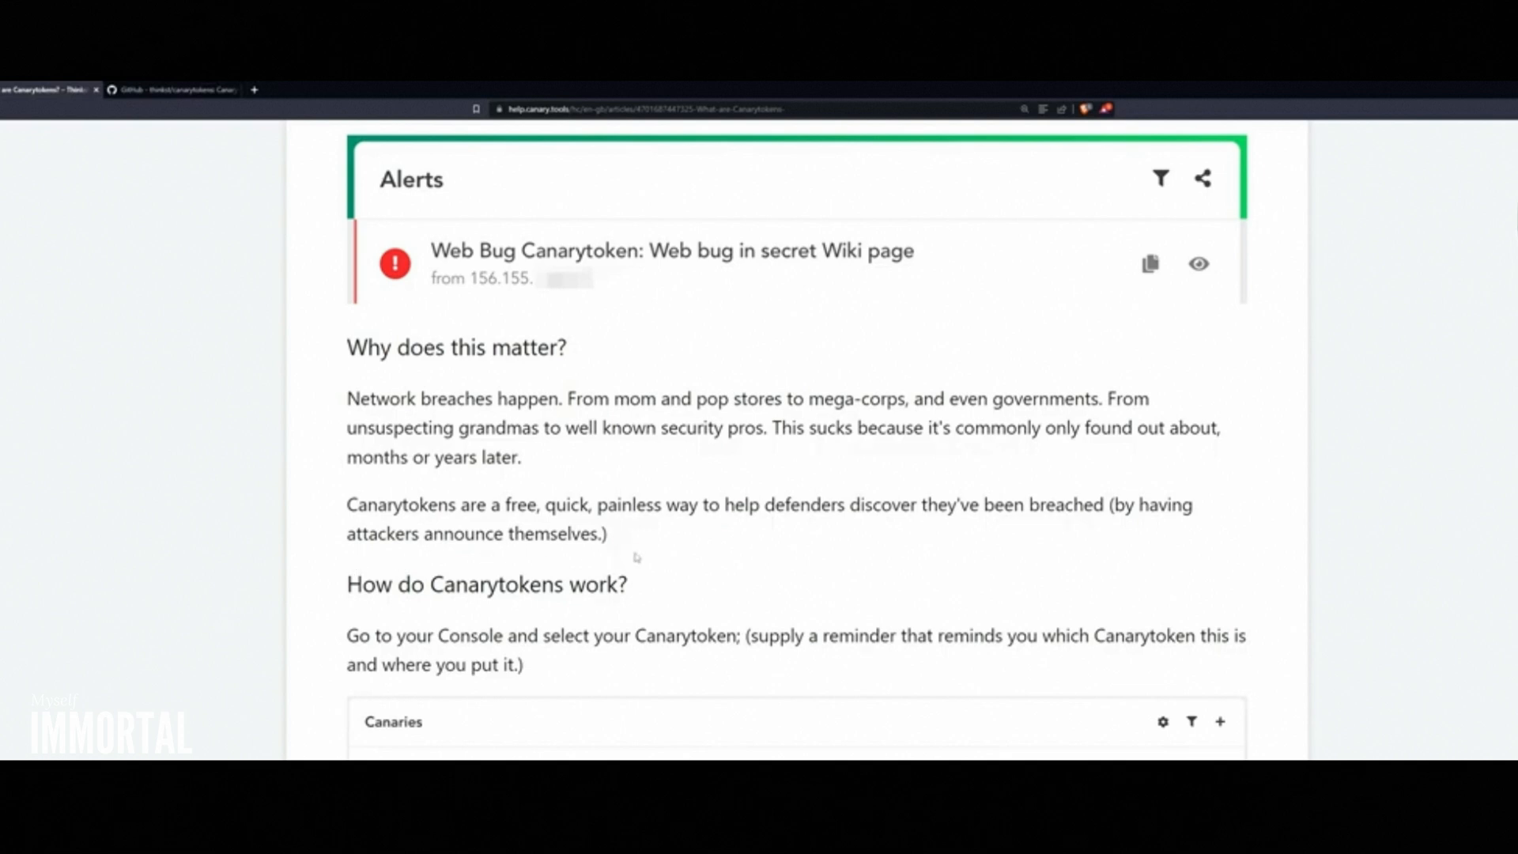
{"action": "scroll", "scroll_direction": "down", "scroll_amount": 3}
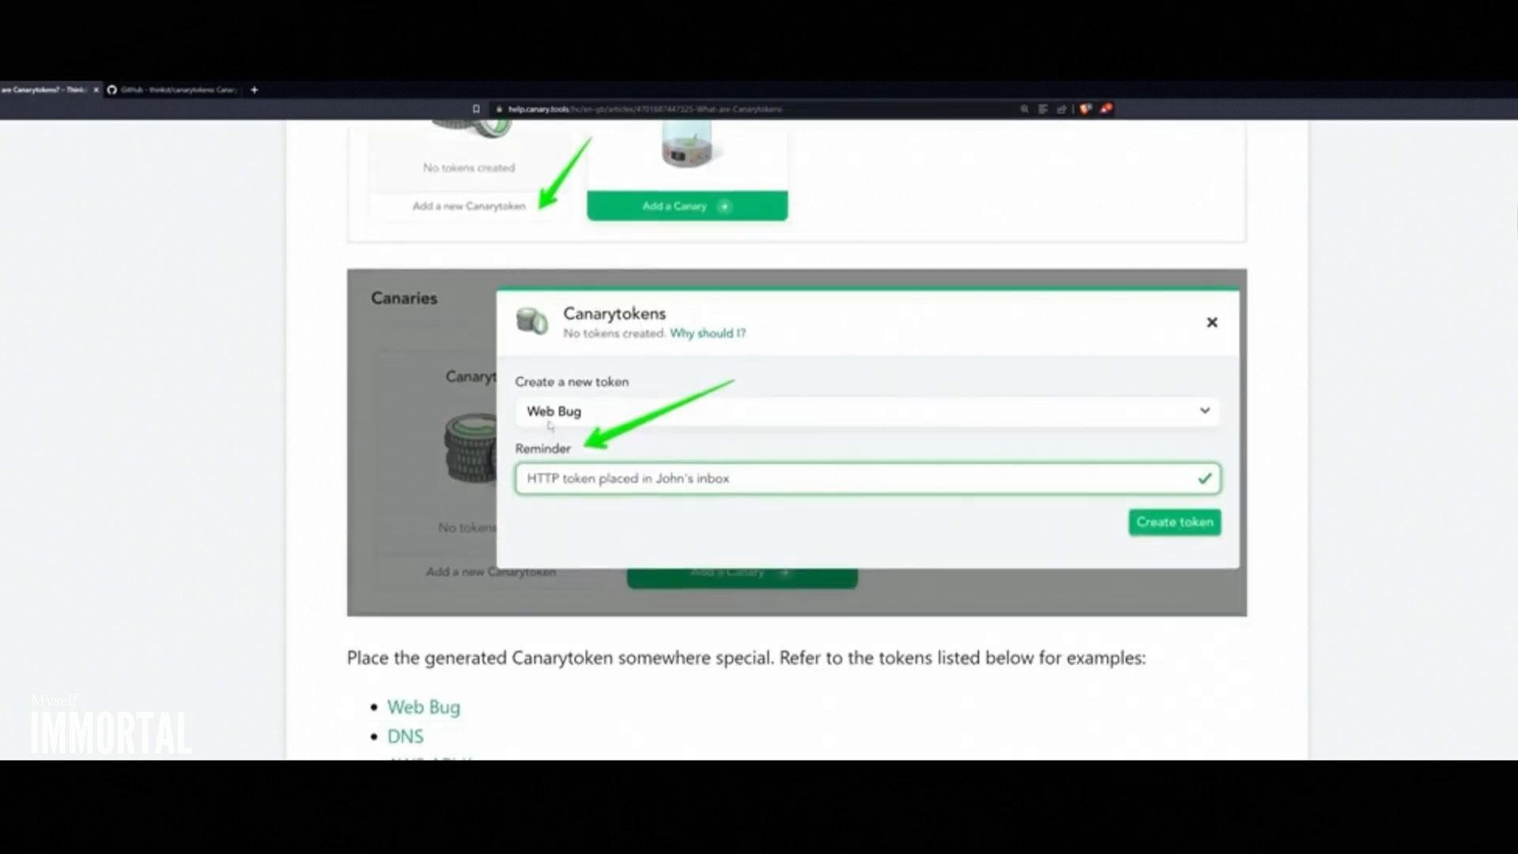
{"action": "scroll", "scroll_direction": "down", "scroll_amount": 3}
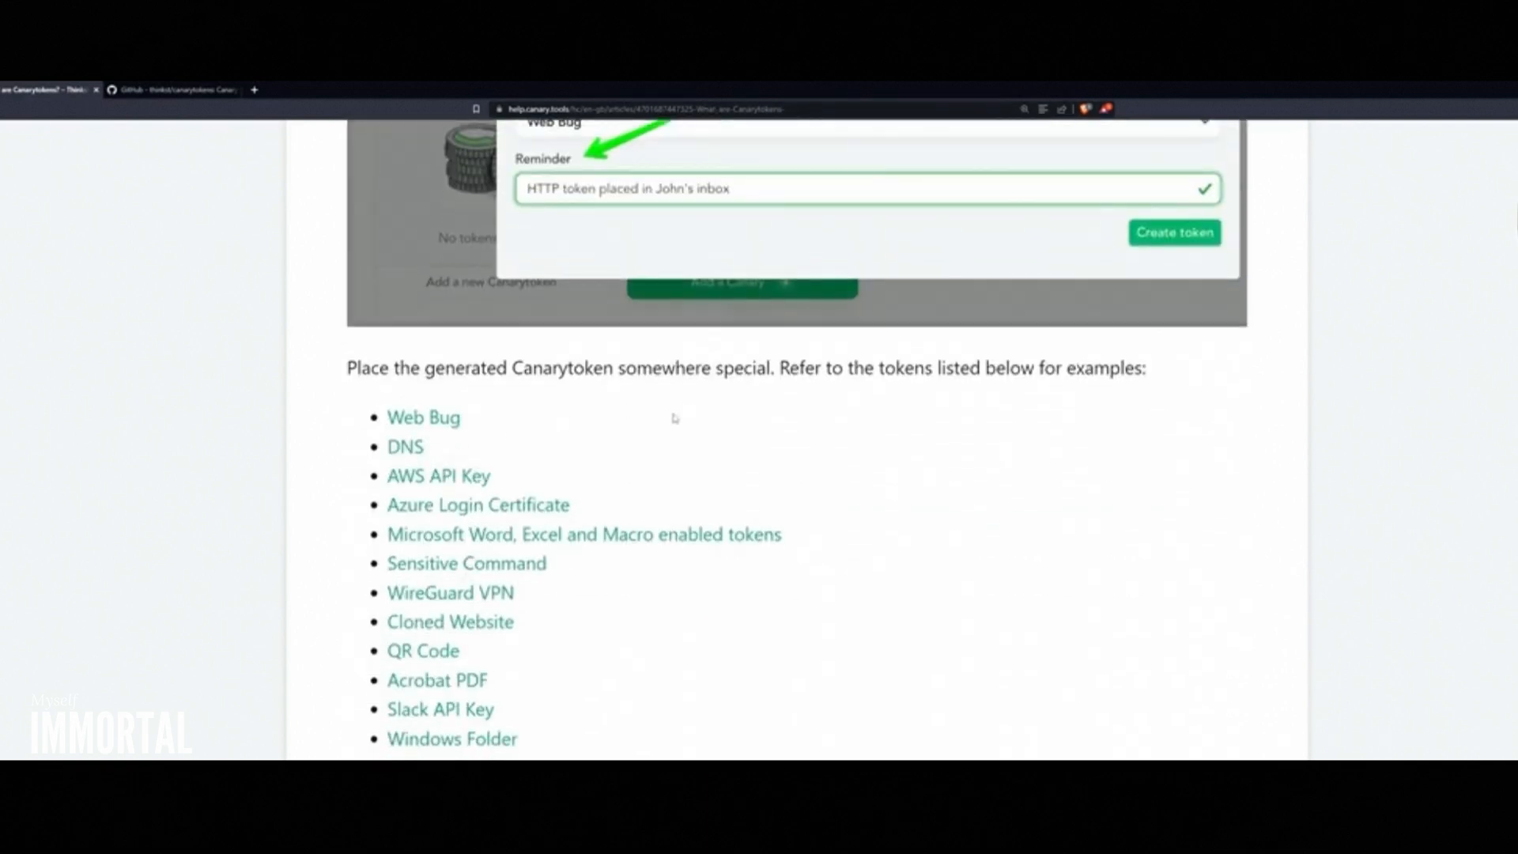
{"action": "left_click", "coordinate": [450, 739]}
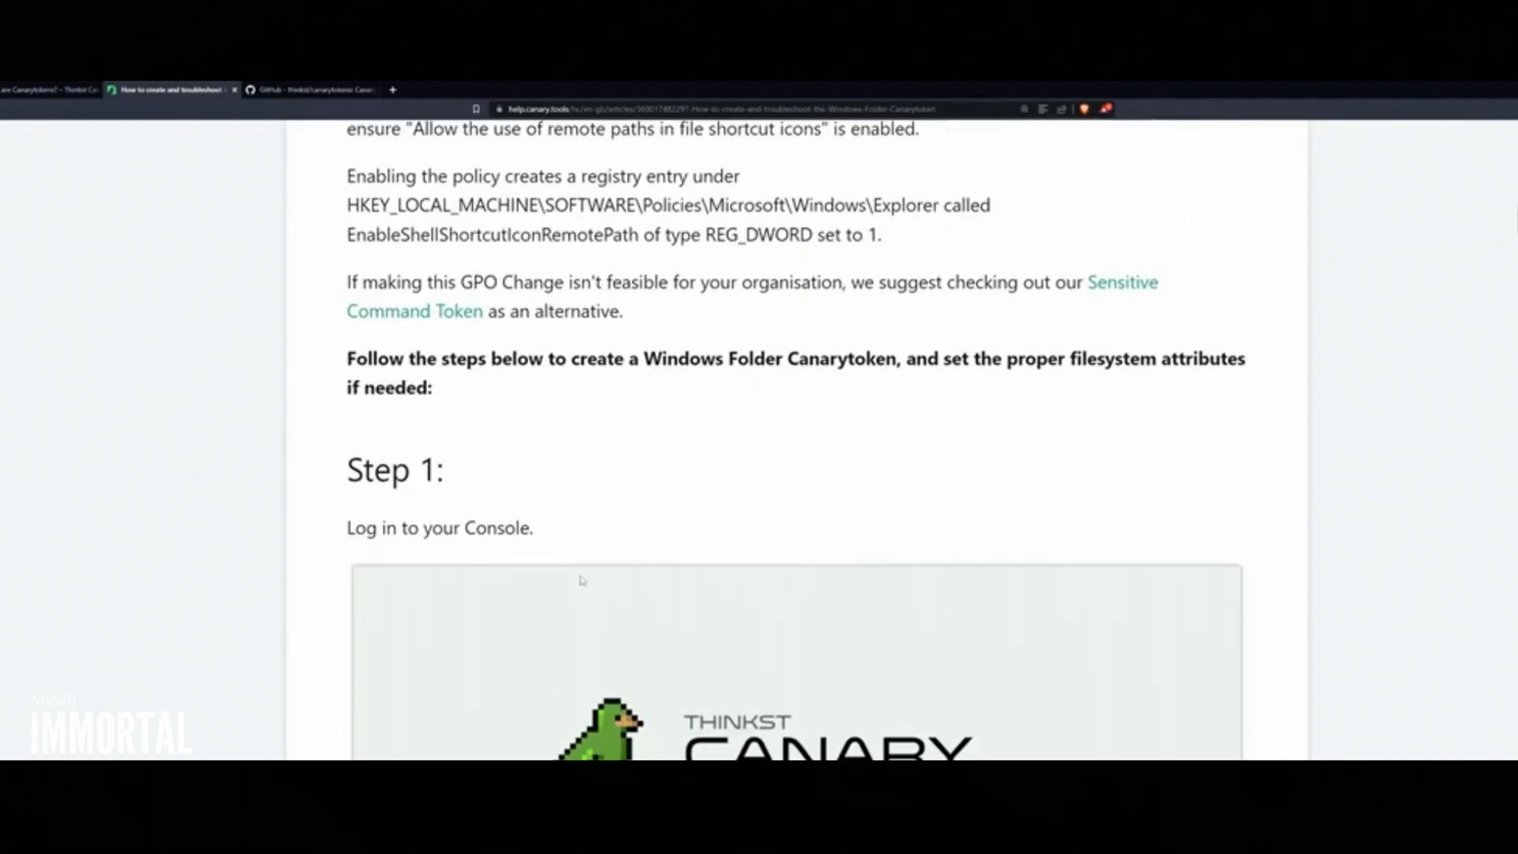
{"action": "scroll", "scroll_direction": "down", "scroll_amount": 3}
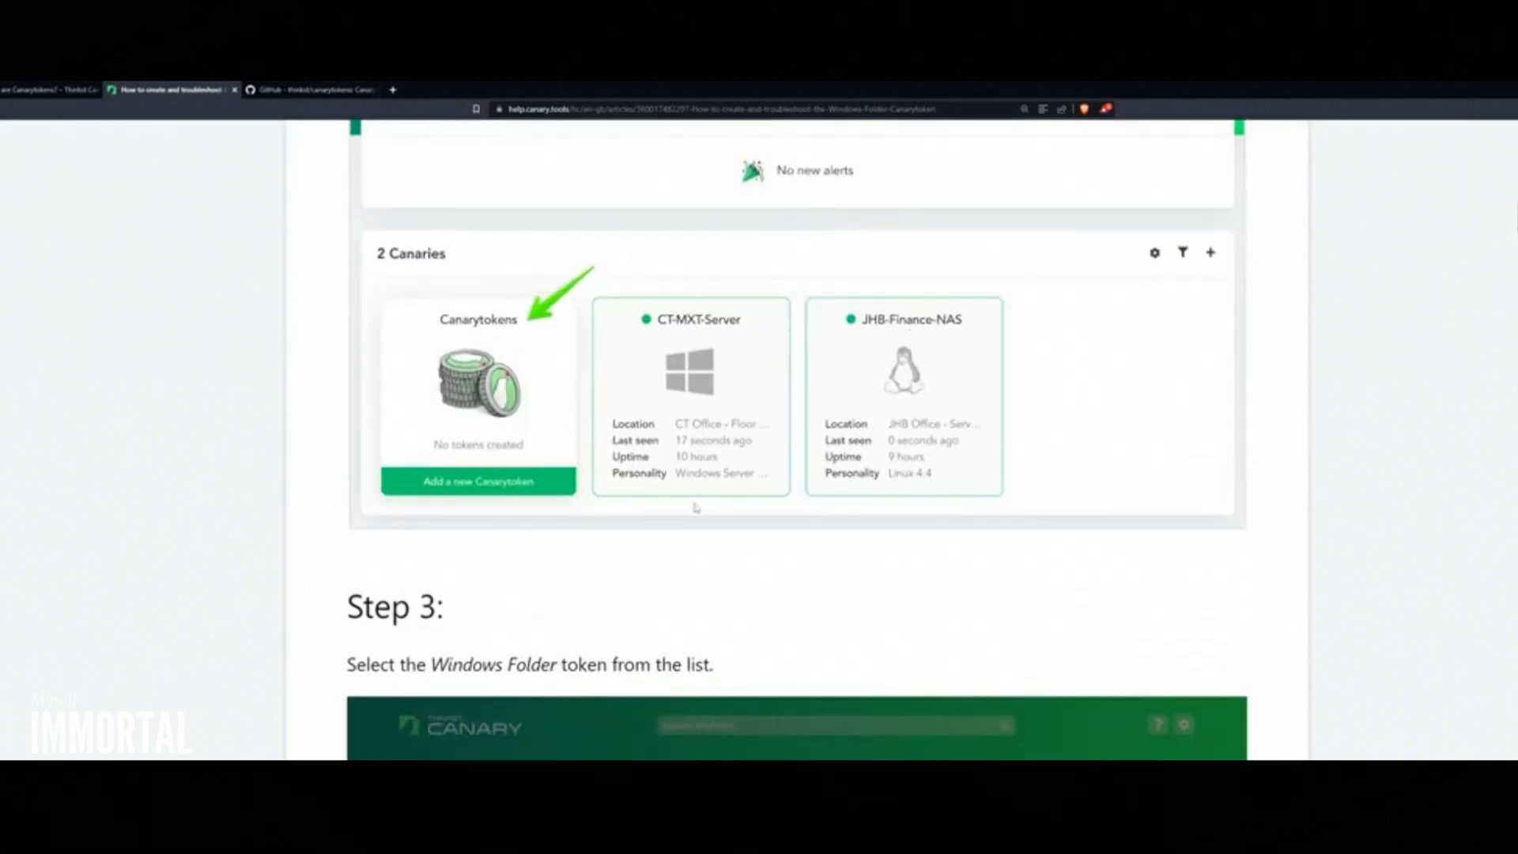
{"action": "scroll", "scroll_direction": "down", "scroll_amount": 3}
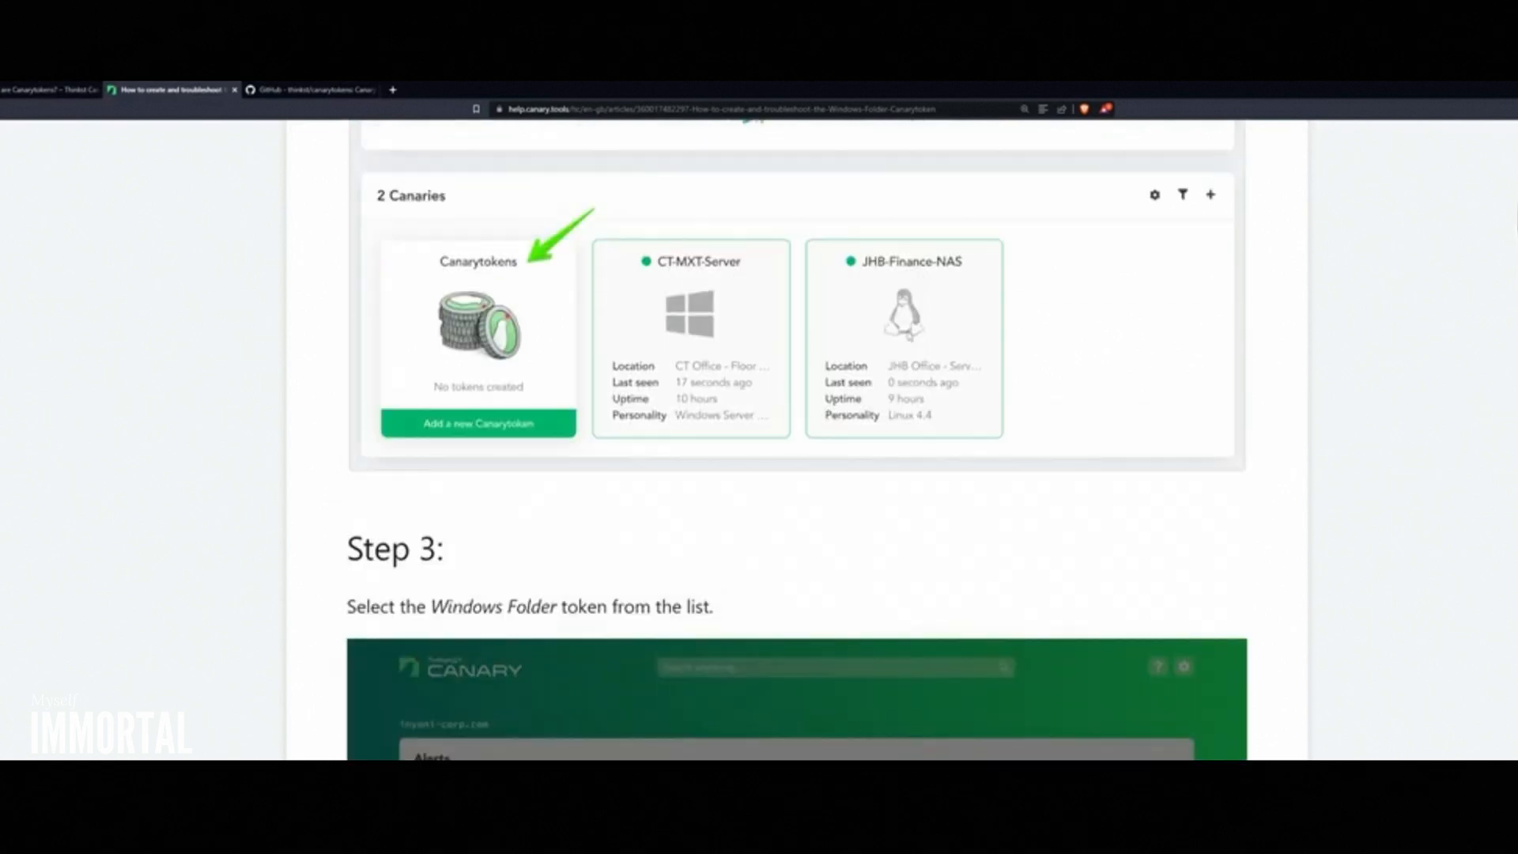
{"action": "scroll", "scroll_direction": "down", "scroll_amount": 3}
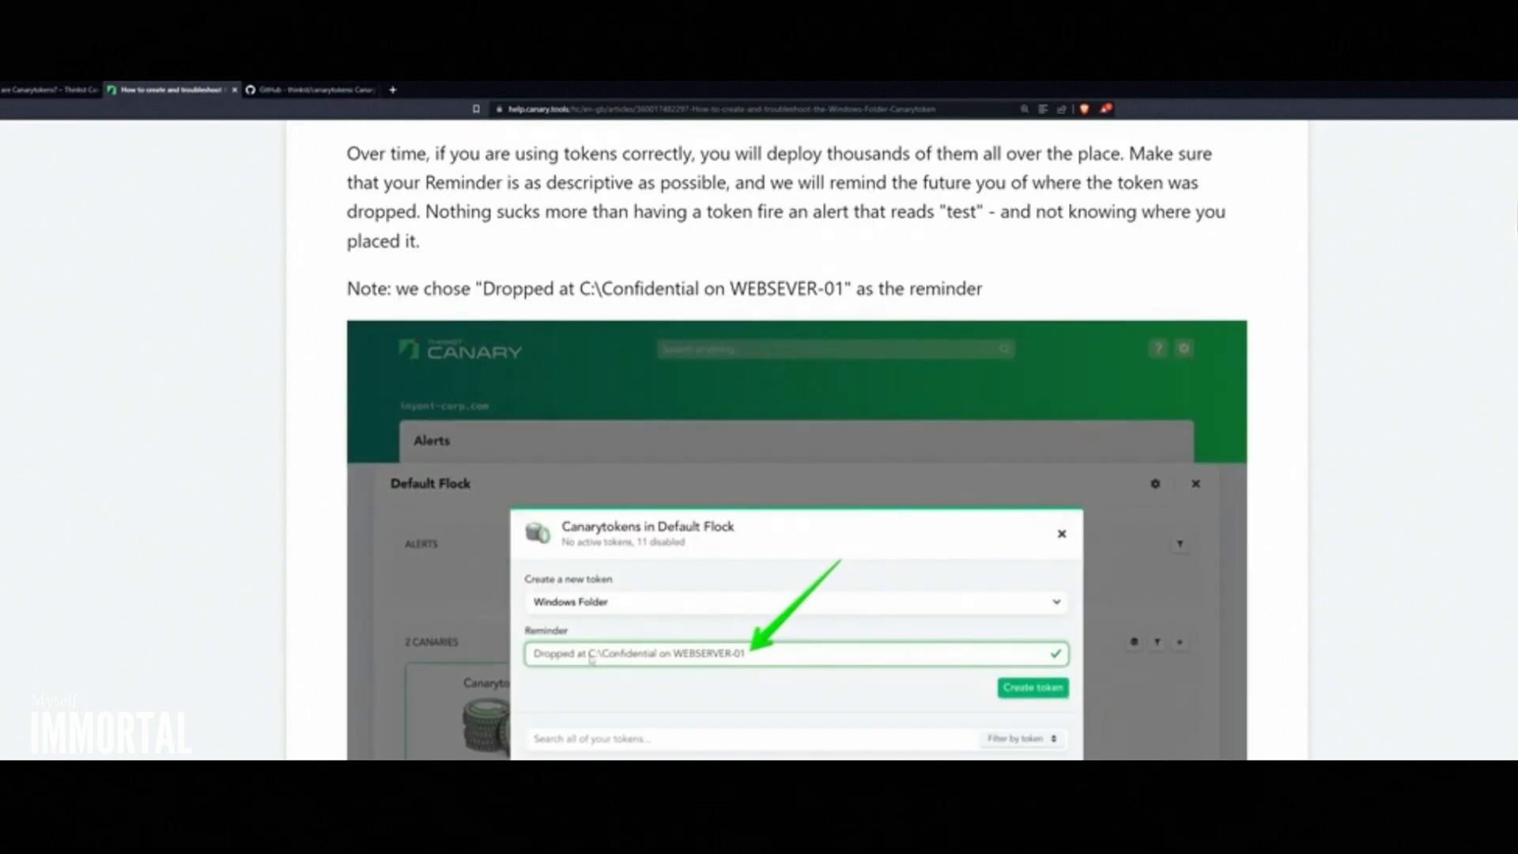
{"action": "left_click", "coordinate": [1031, 688]}
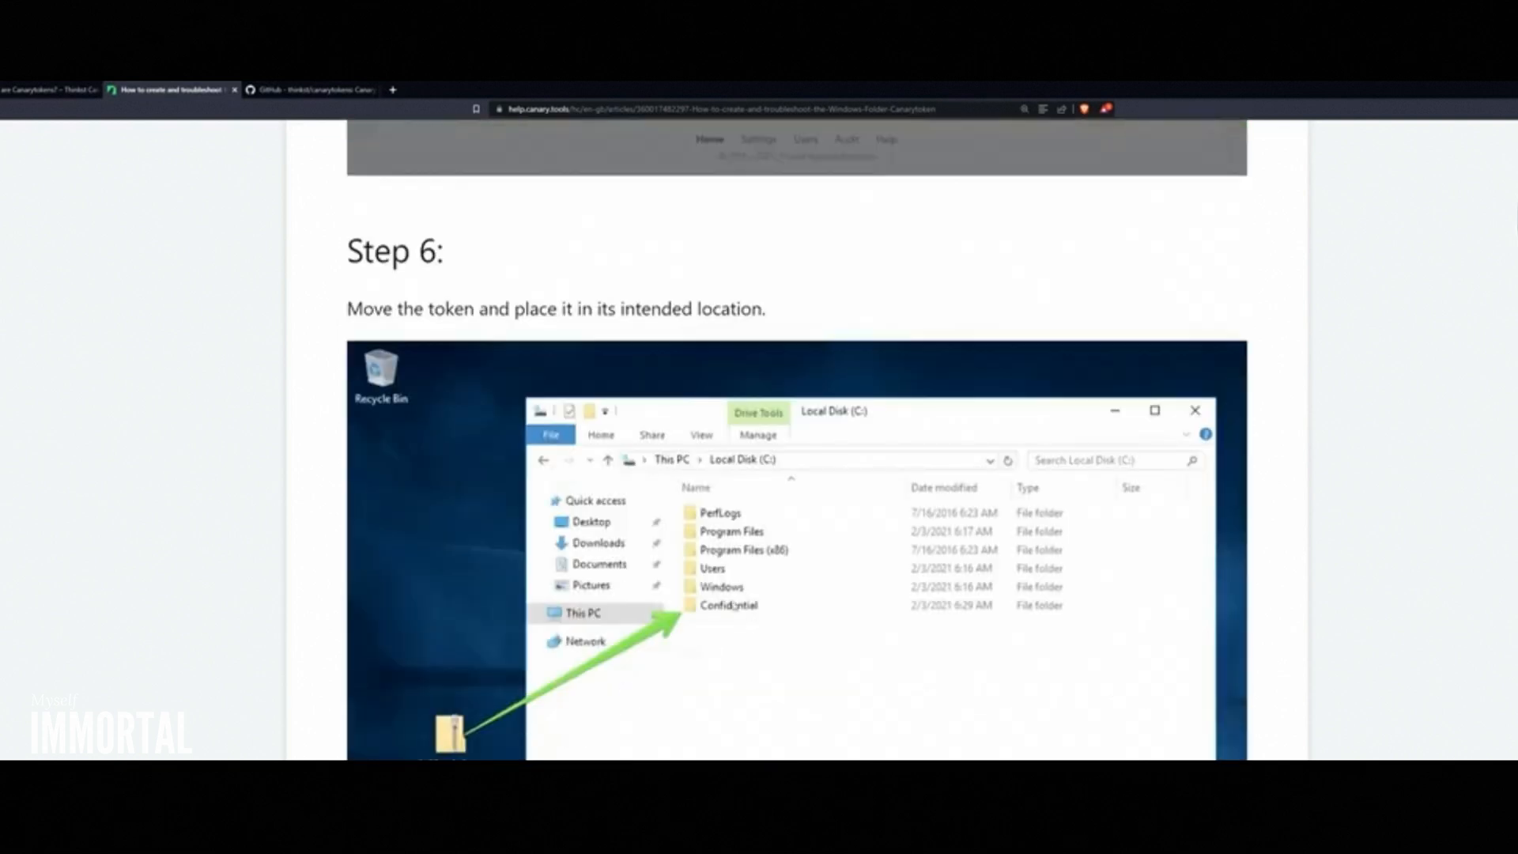
{"action": "scroll", "scroll_direction": "down", "scroll_amount": 3}
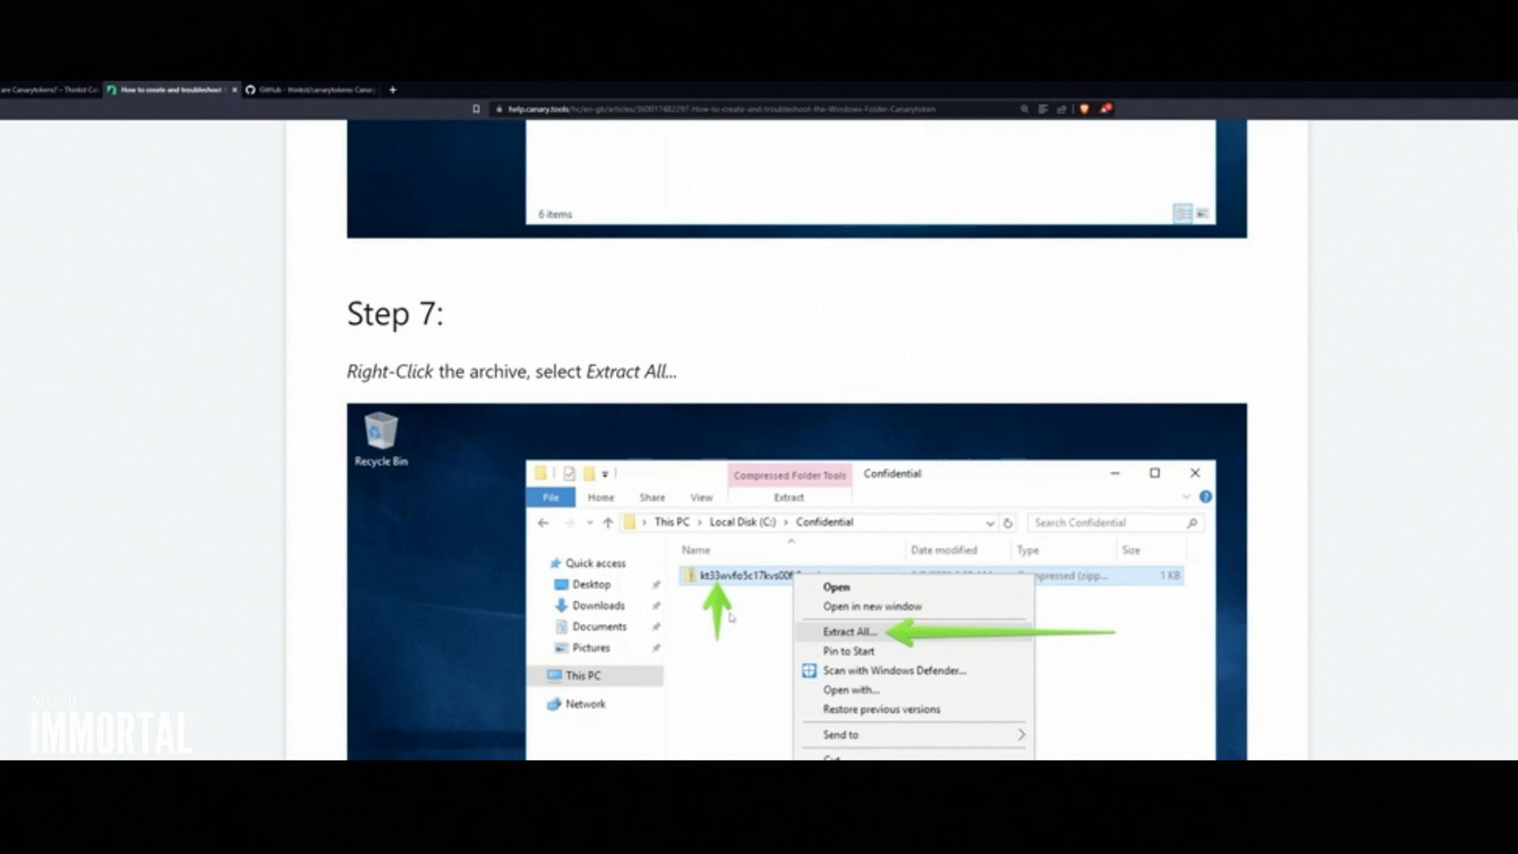
{"action": "scroll", "scroll_direction": "down", "scroll_amount": 3}
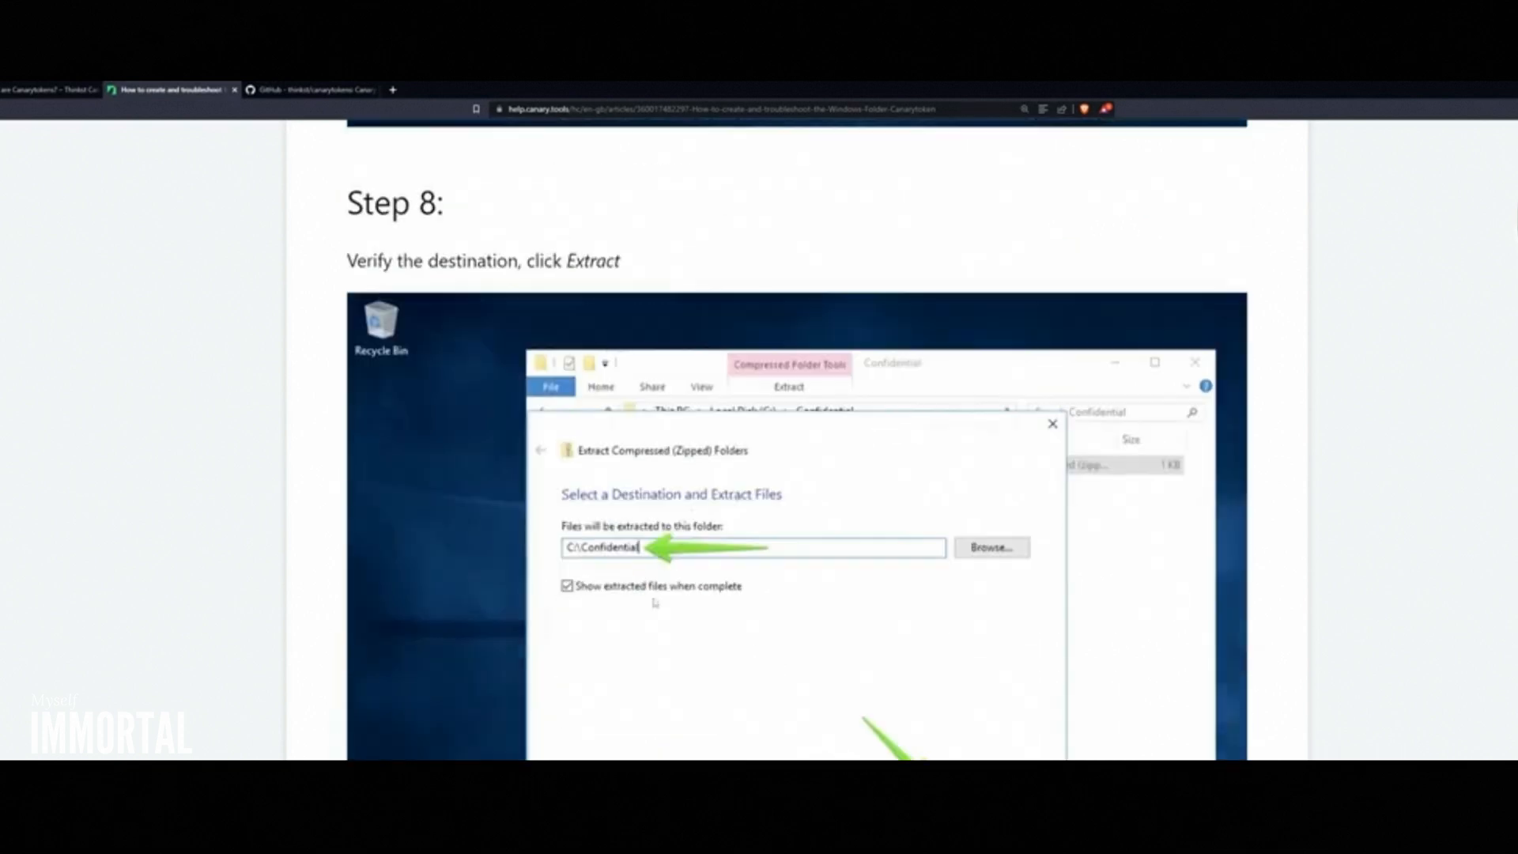
{"action": "scroll", "scroll_direction": "down", "scroll_amount": 3}
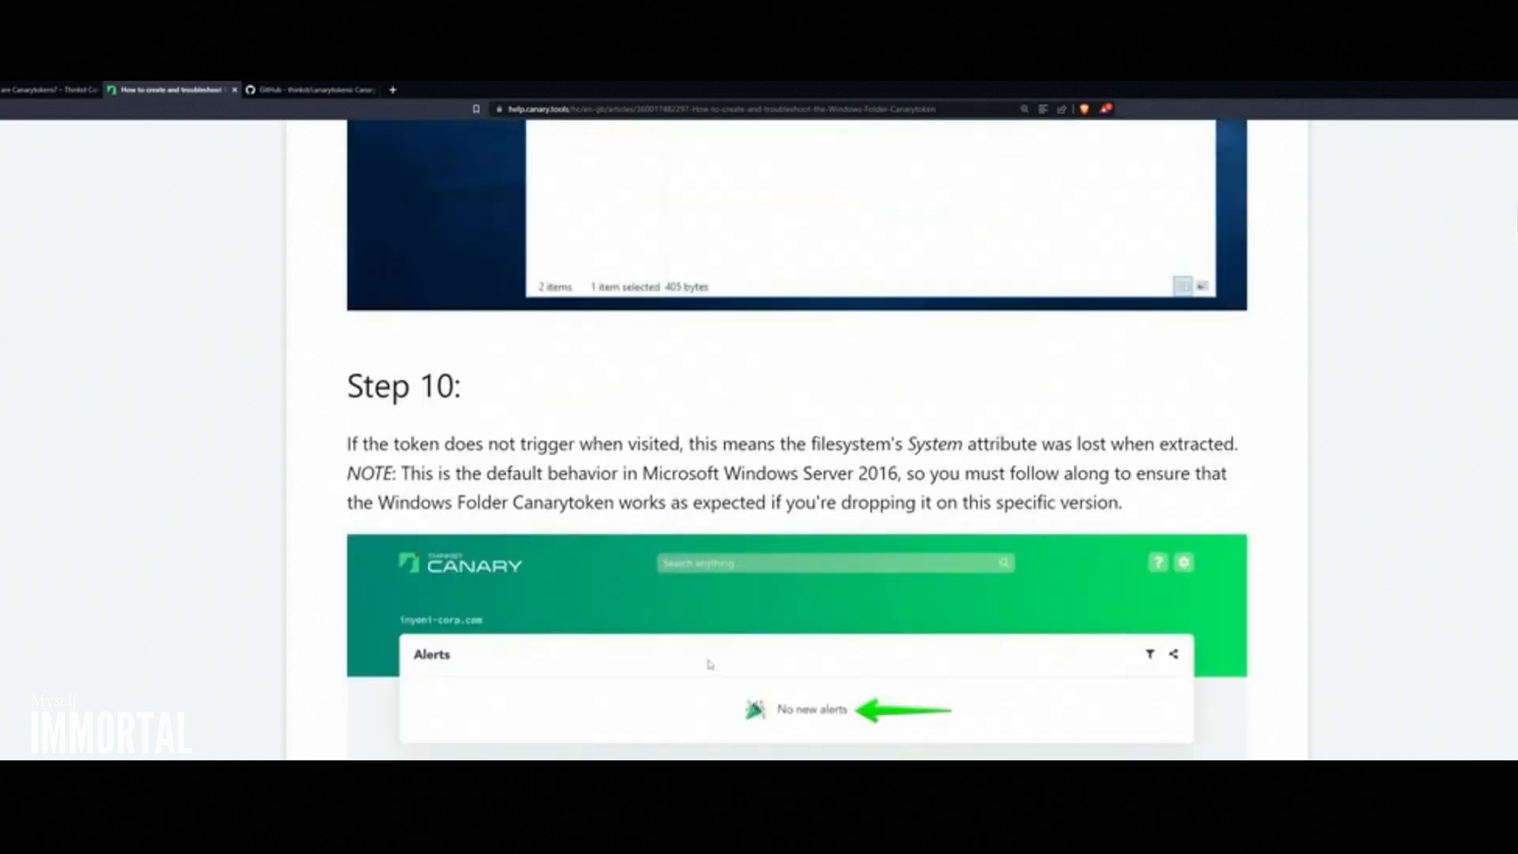
{"action": "scroll", "scroll_direction": "down", "scroll_amount": 3}
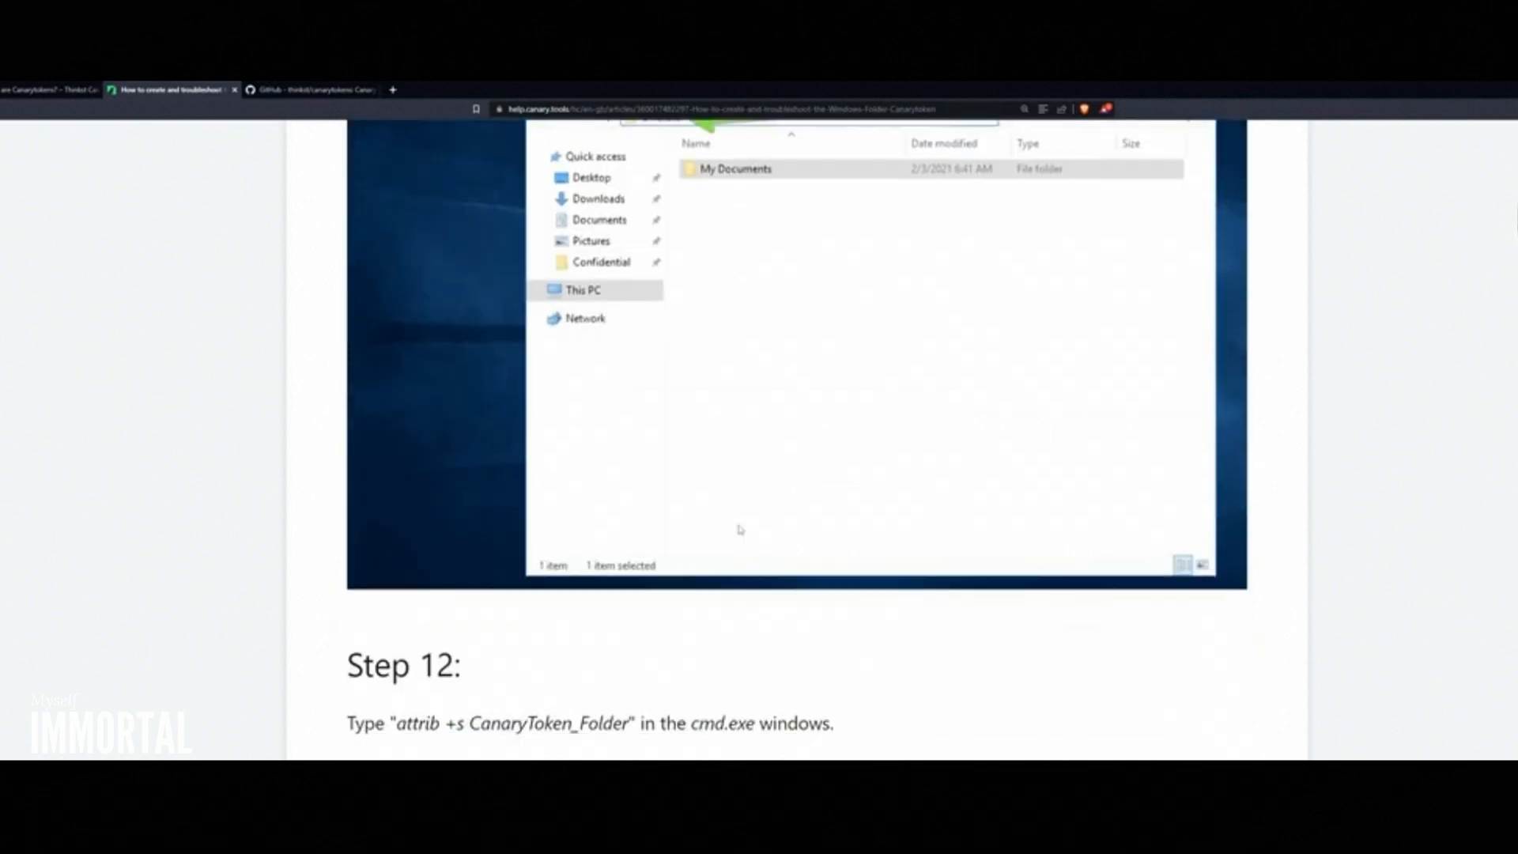
{"action": "scroll", "scroll_direction": "down", "scroll_amount": 3}
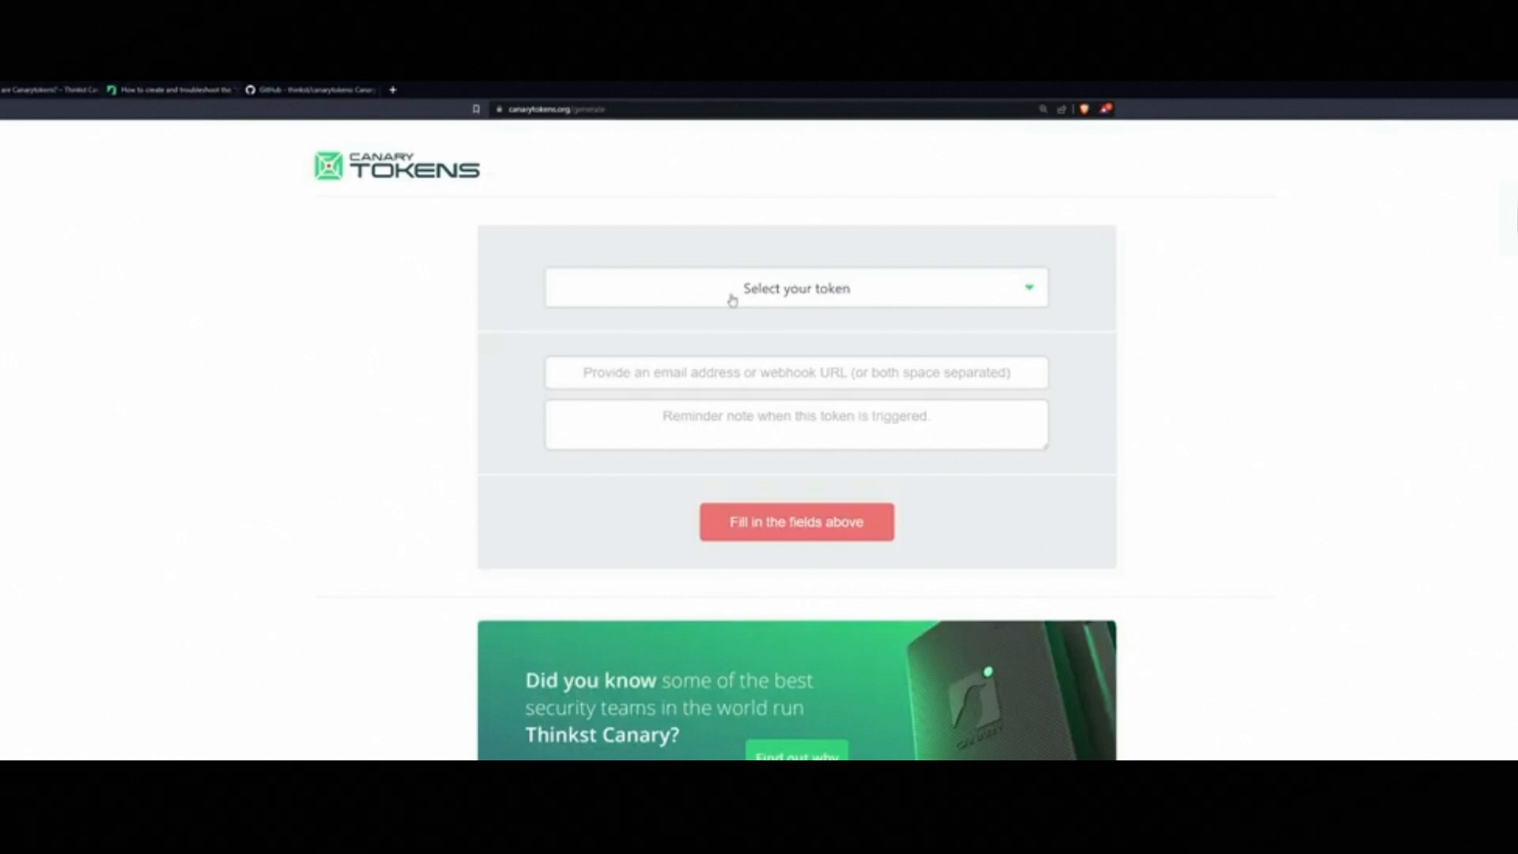
Choose Microsoft Word document as the token type and generate the Canarytoken.
{"action": "left_click", "coordinate": [795, 288]}
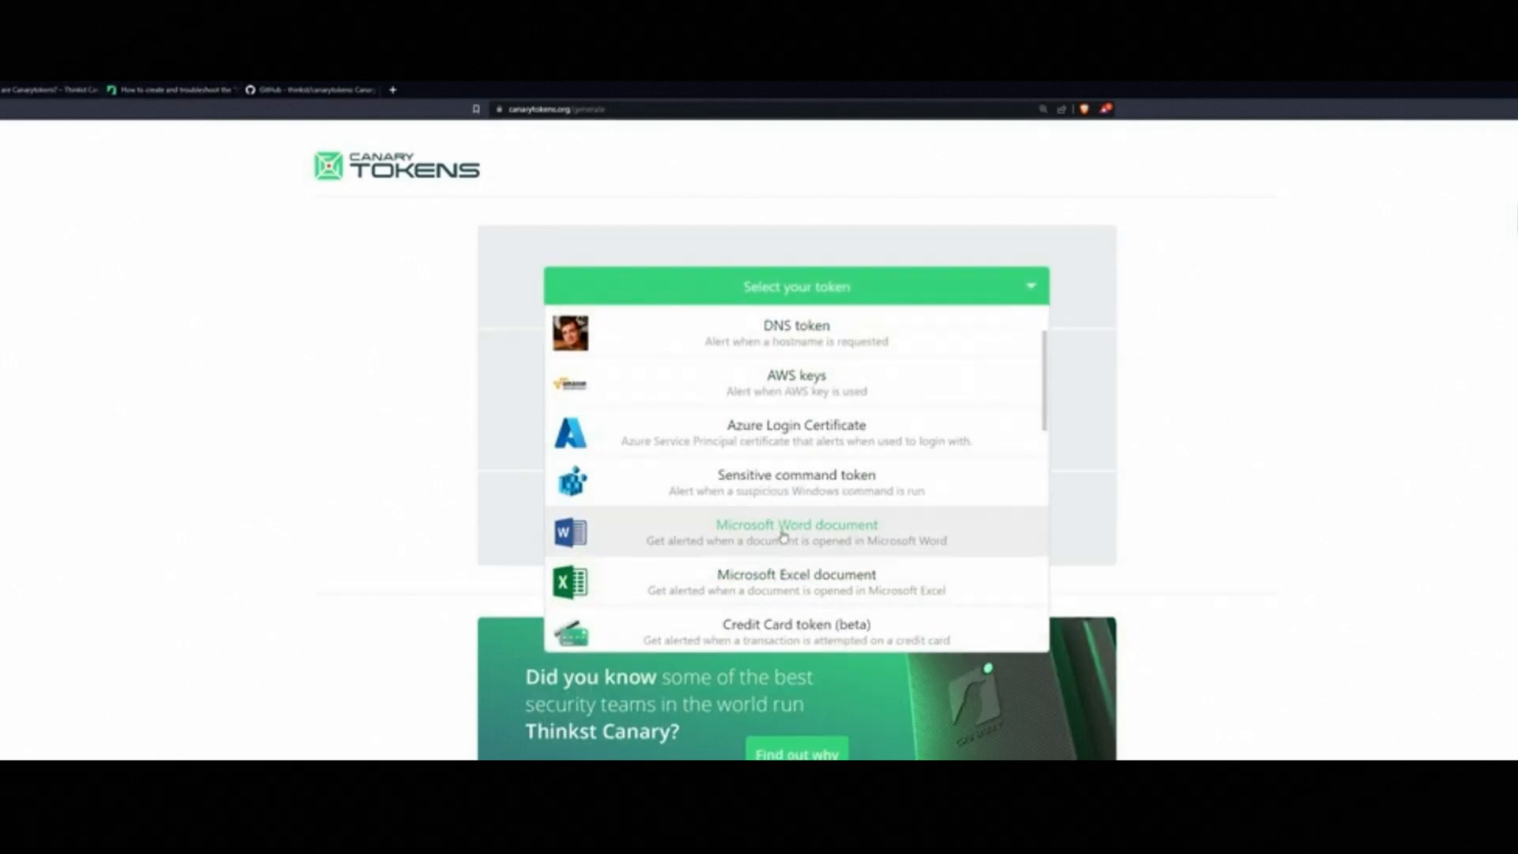
{"action": "scroll", "scroll_direction": "down", "scroll_amount": 3}
{"action": "type", "text": "Pats PC - Clicked"}
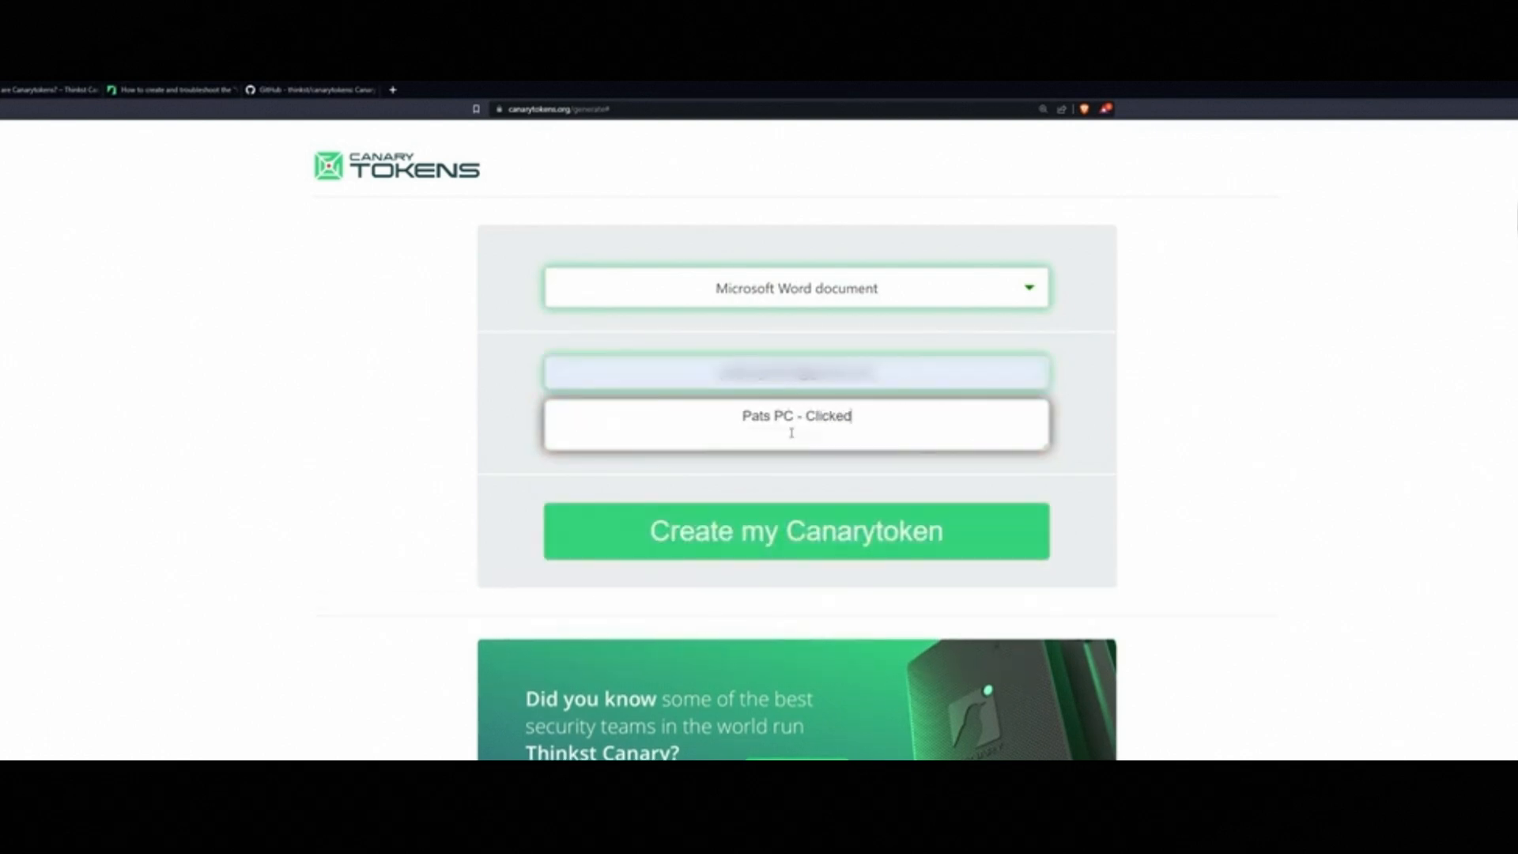
{"action": "left_click", "coordinate": [796, 531]}
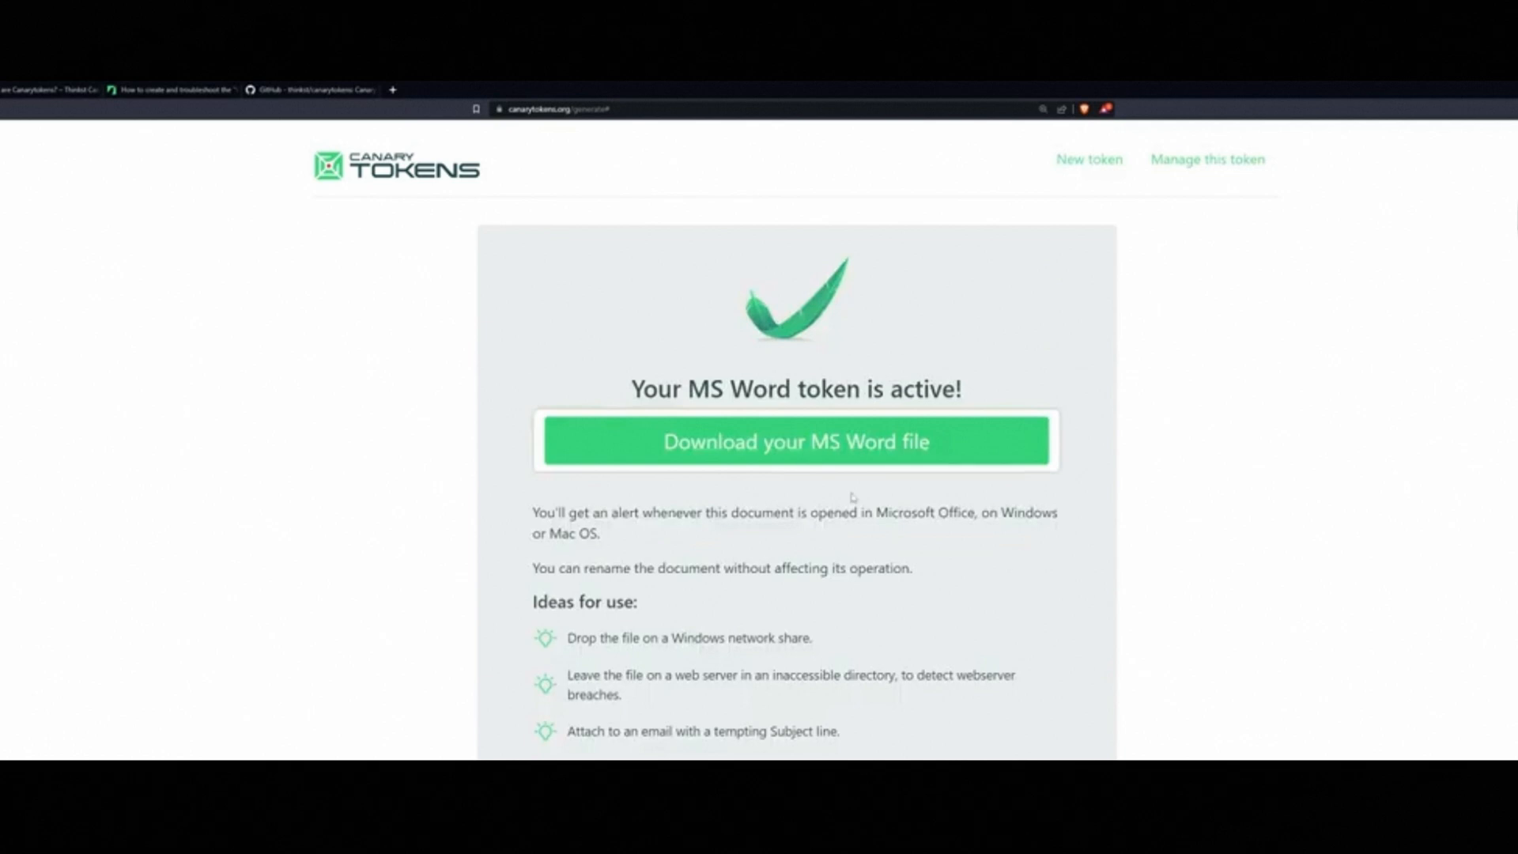
Download the tokened MS Word file into the _DONT TOUCH folder under Documents.
{"action": "left_click", "coordinate": [794, 441]}
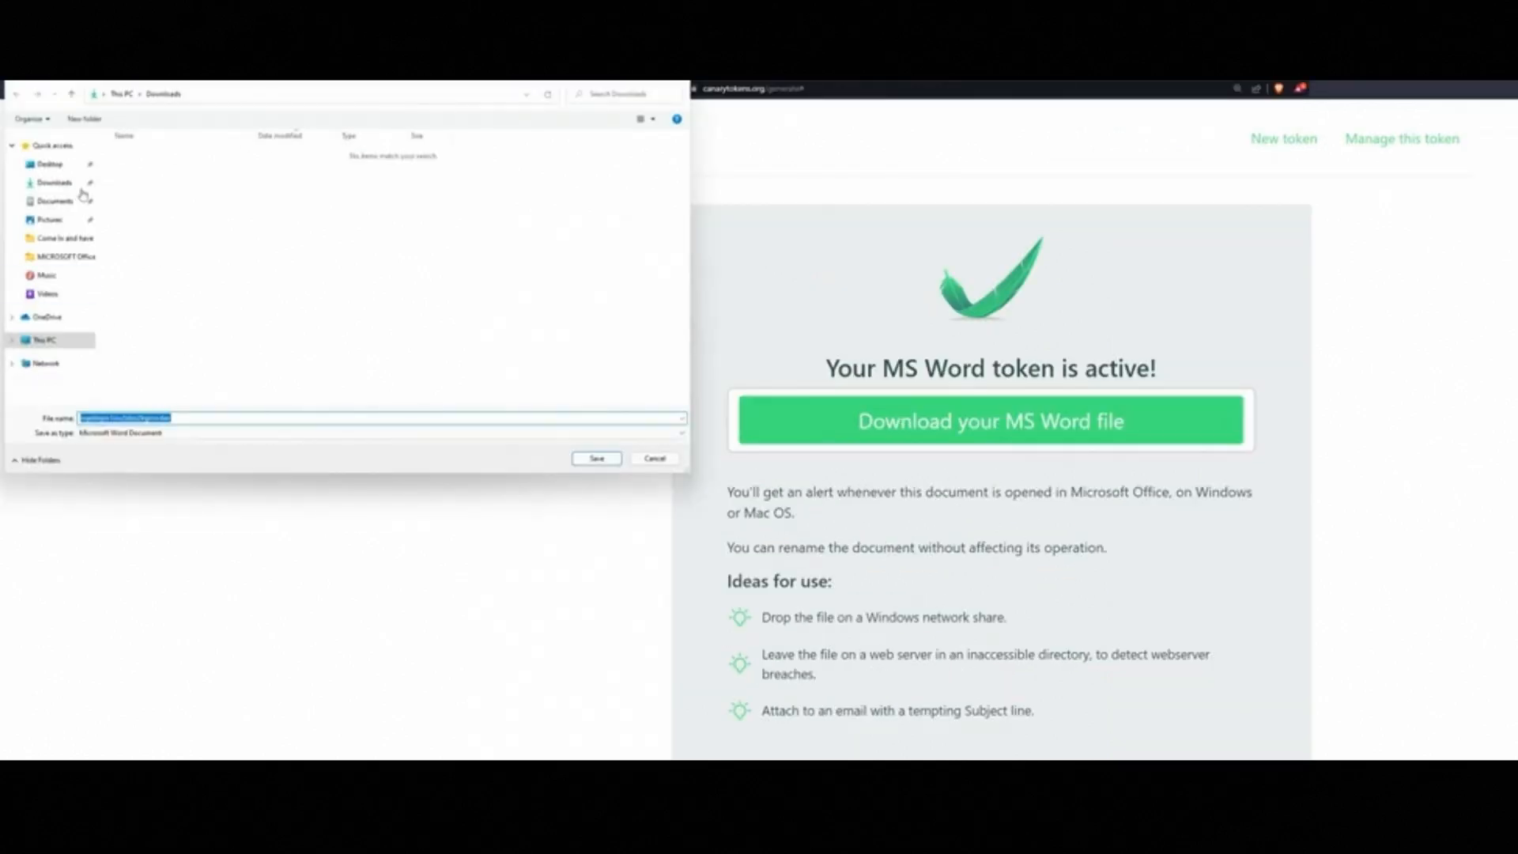
{"action": "left_click", "coordinate": [54, 201]}
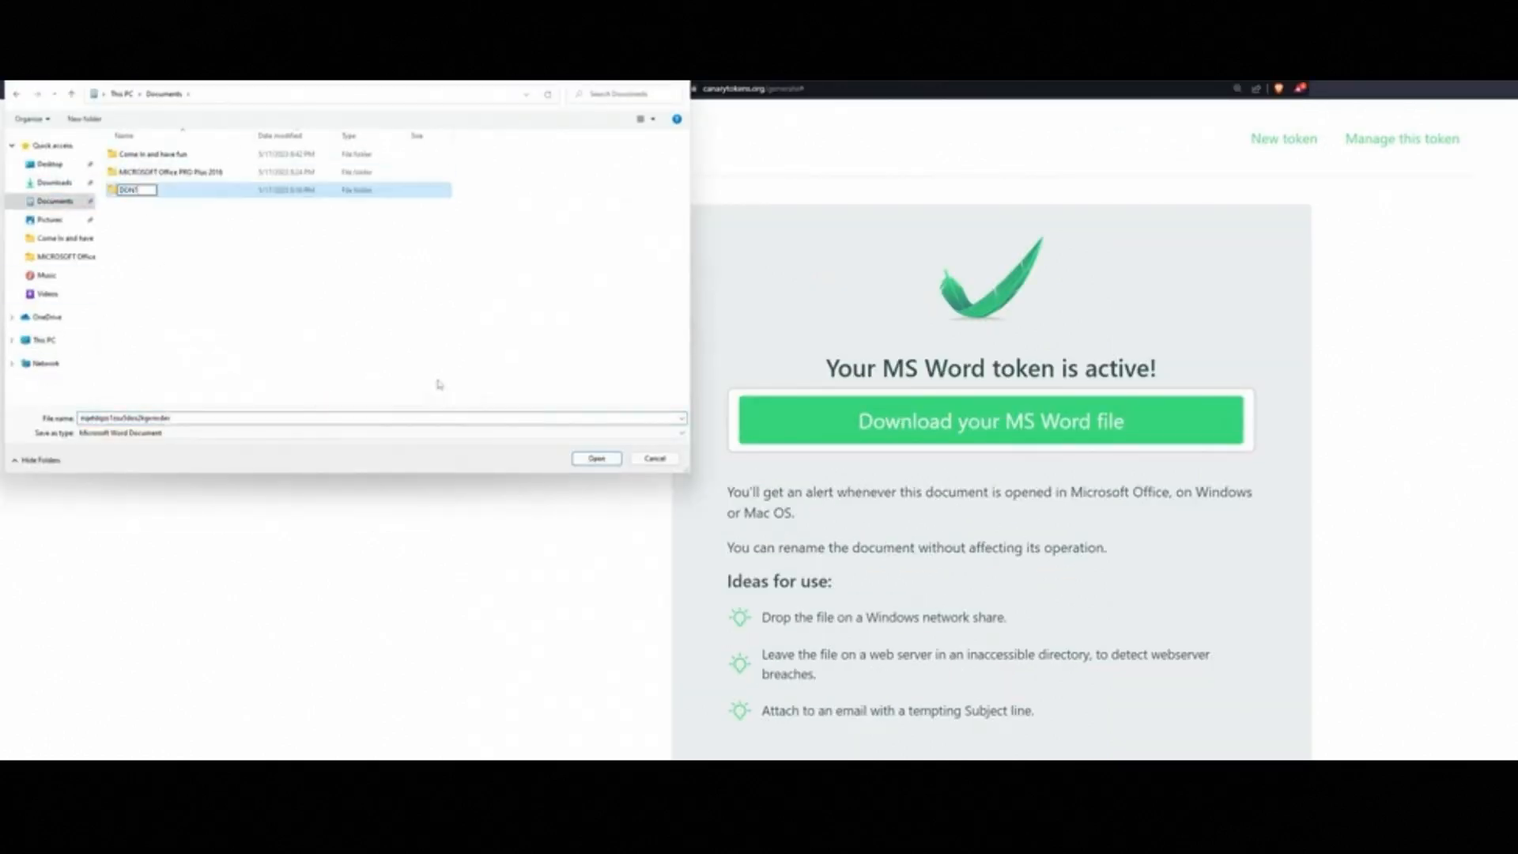
{"action": "double_click", "coordinate": [136, 188]}
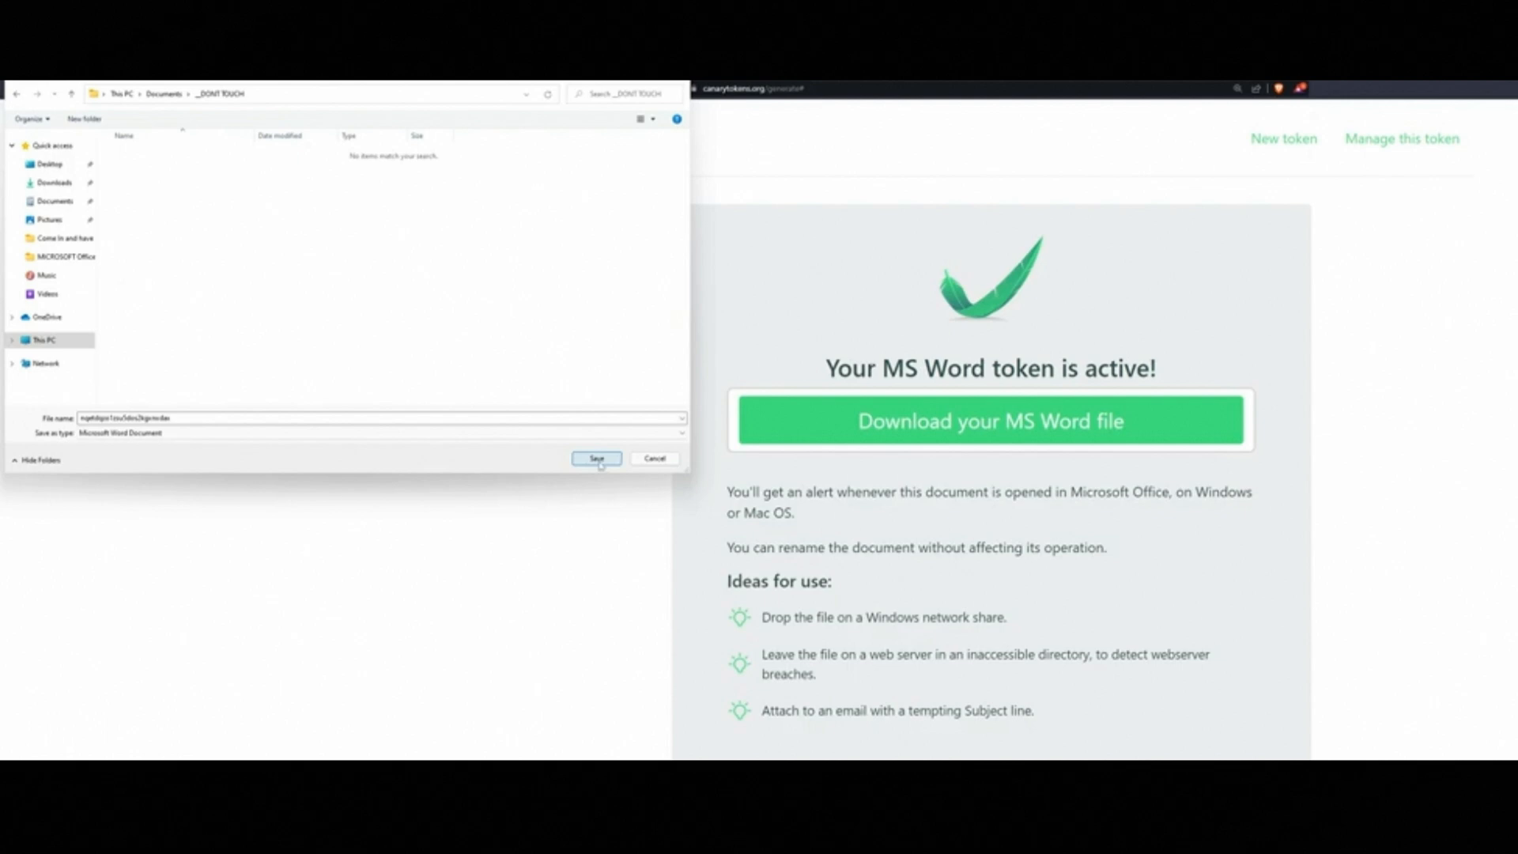
{"action": "left_click", "coordinate": [596, 459]}
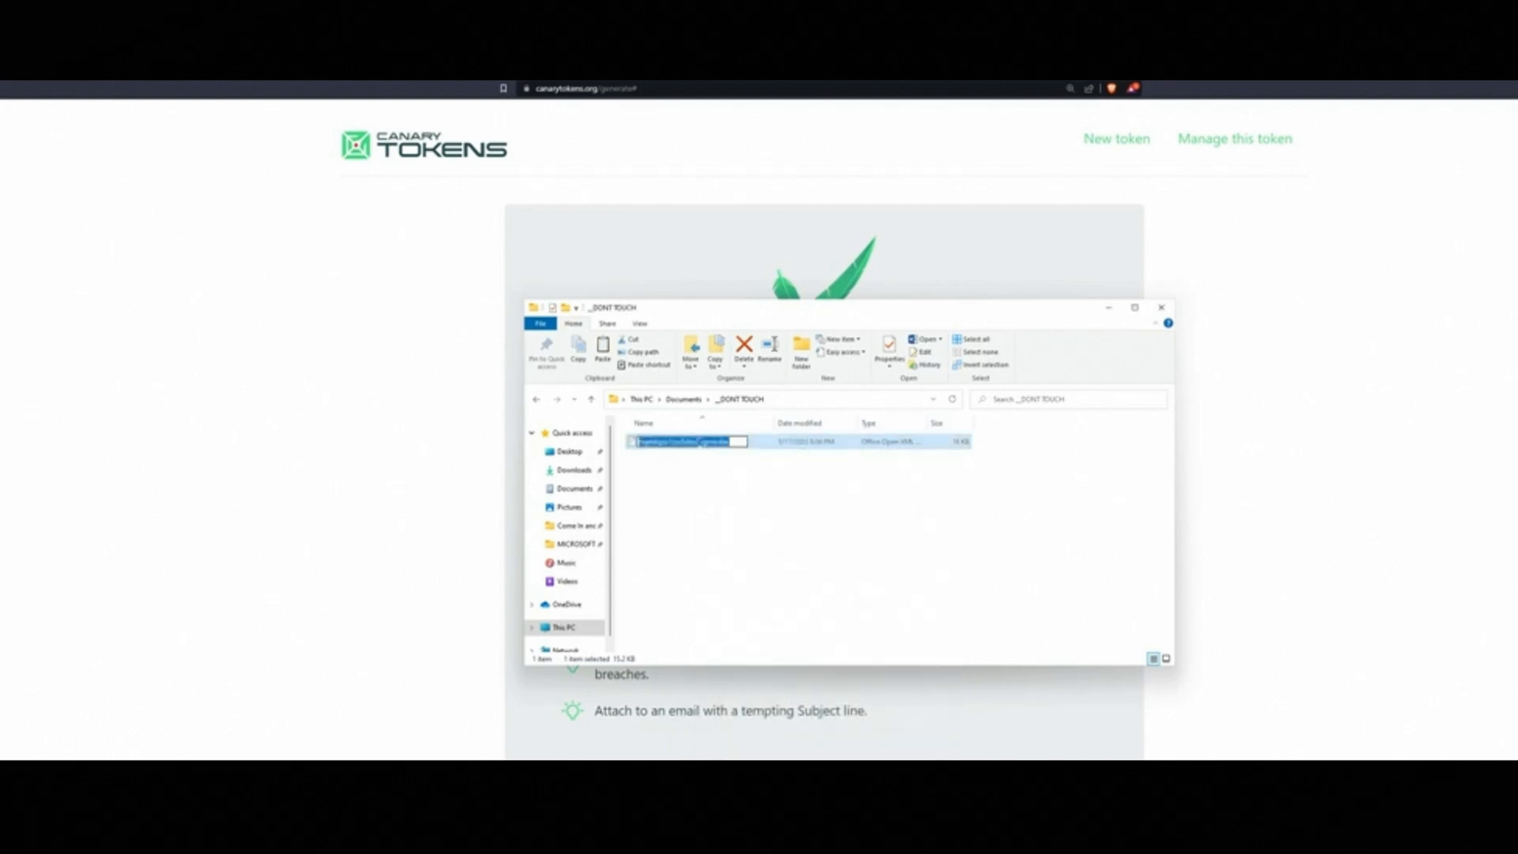
Rename the token file to 'Passwords-2024' and open it in Word to trigger the token.
{"action": "type", "text": "Passwords-2024-updated"}
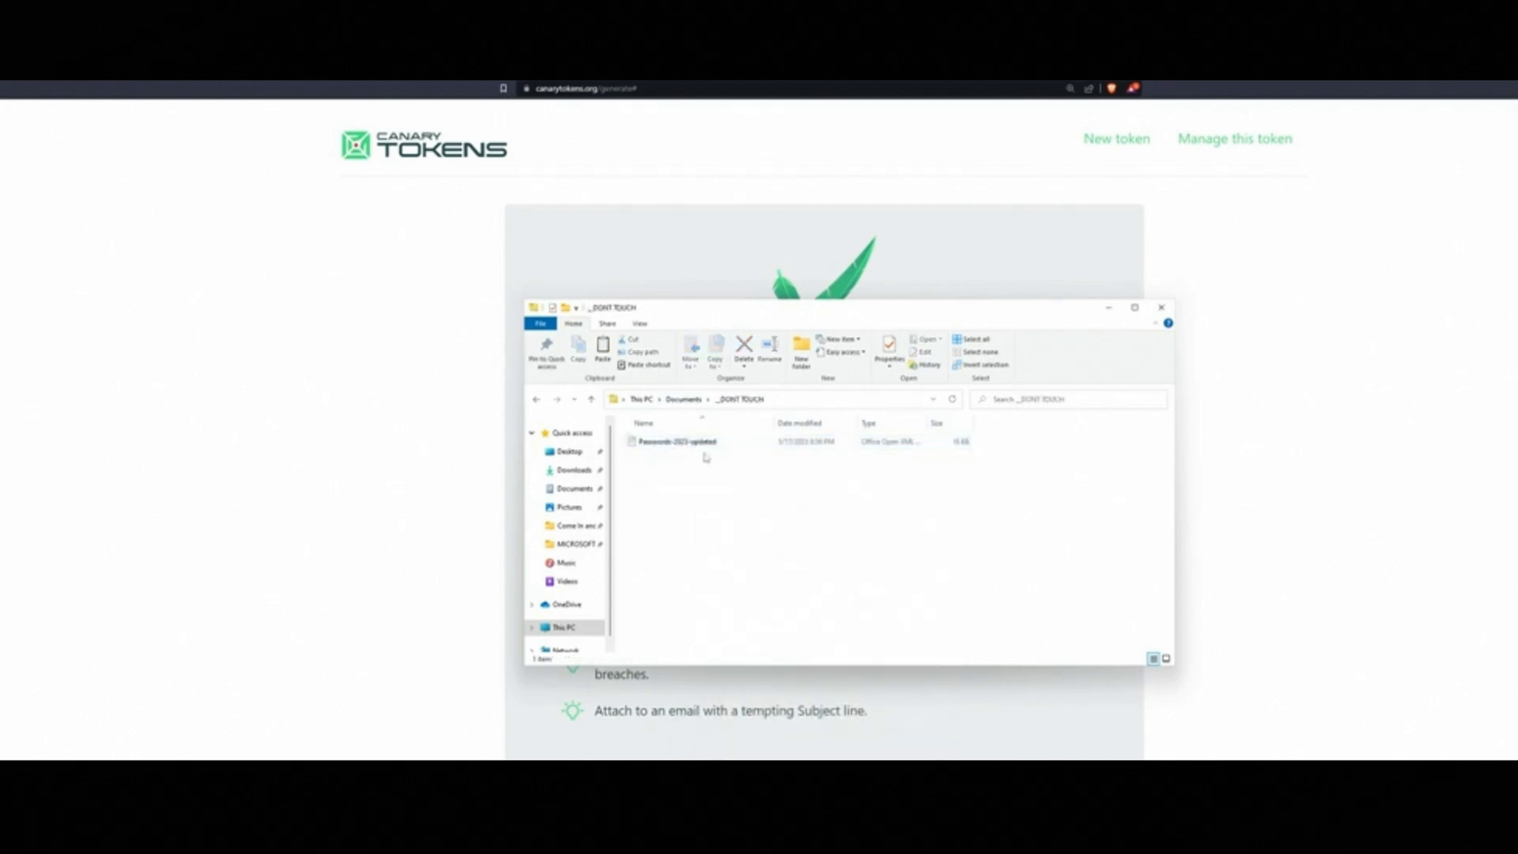
{"action": "double_click", "coordinate": [675, 442]}
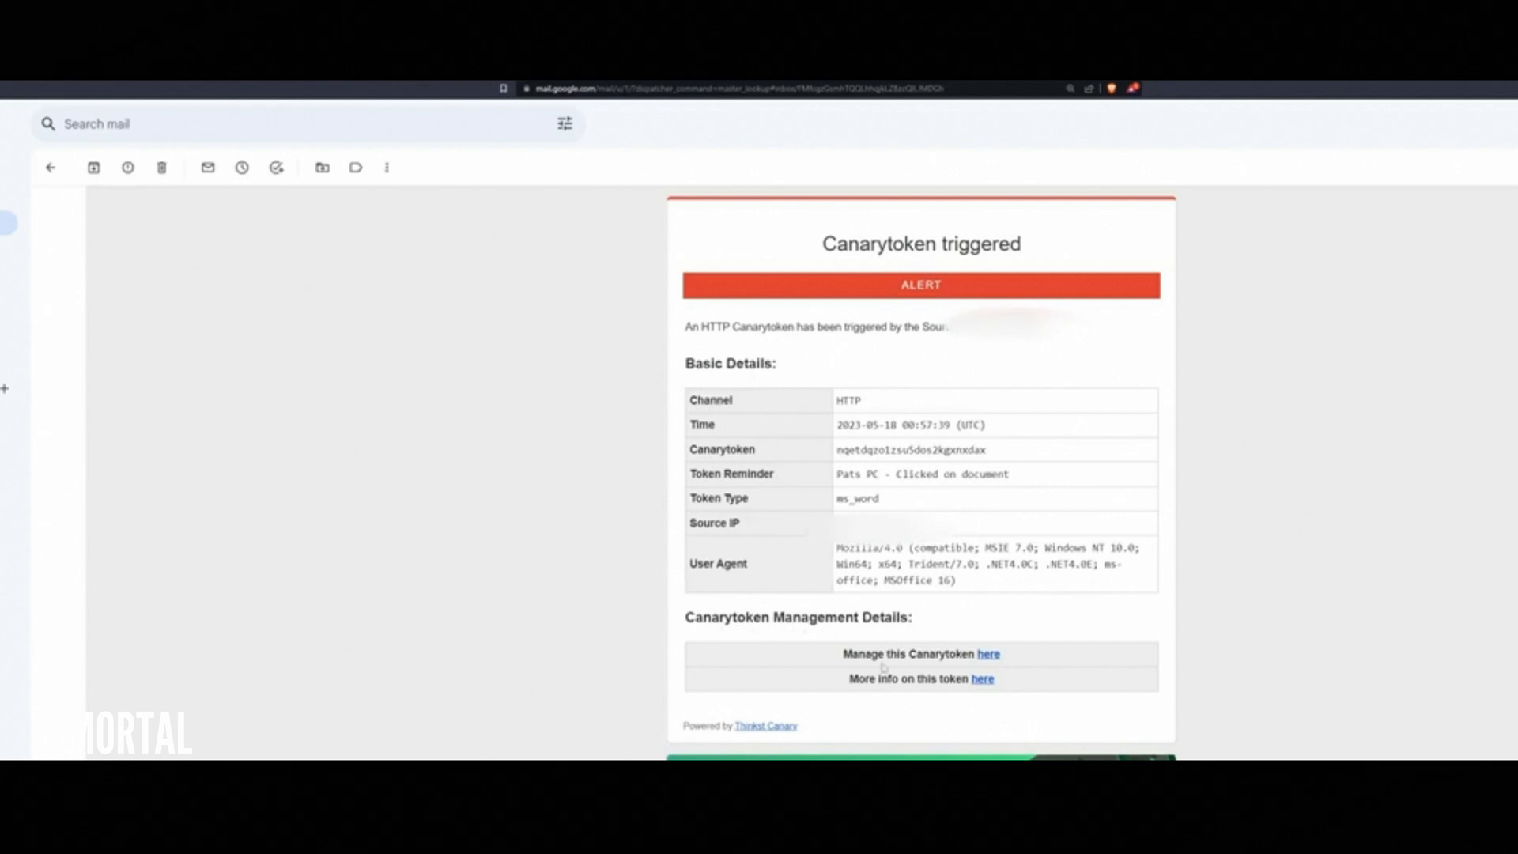
From the alert email's manage link, reach the token's trigger history with its incident map.
{"action": "left_click", "coordinate": [988, 653]}
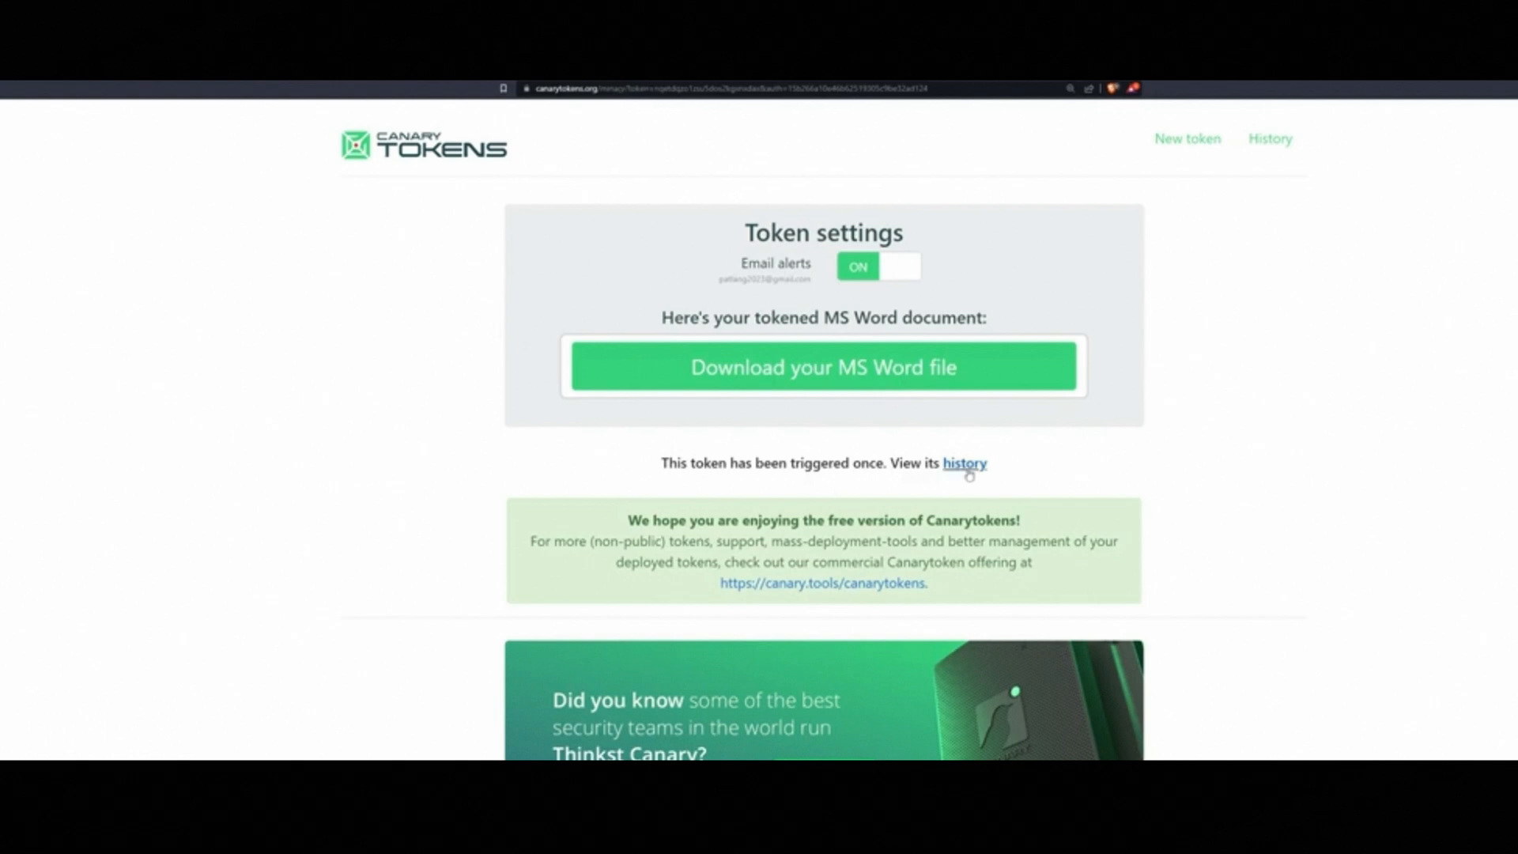
{"action": "left_click", "coordinate": [965, 463]}
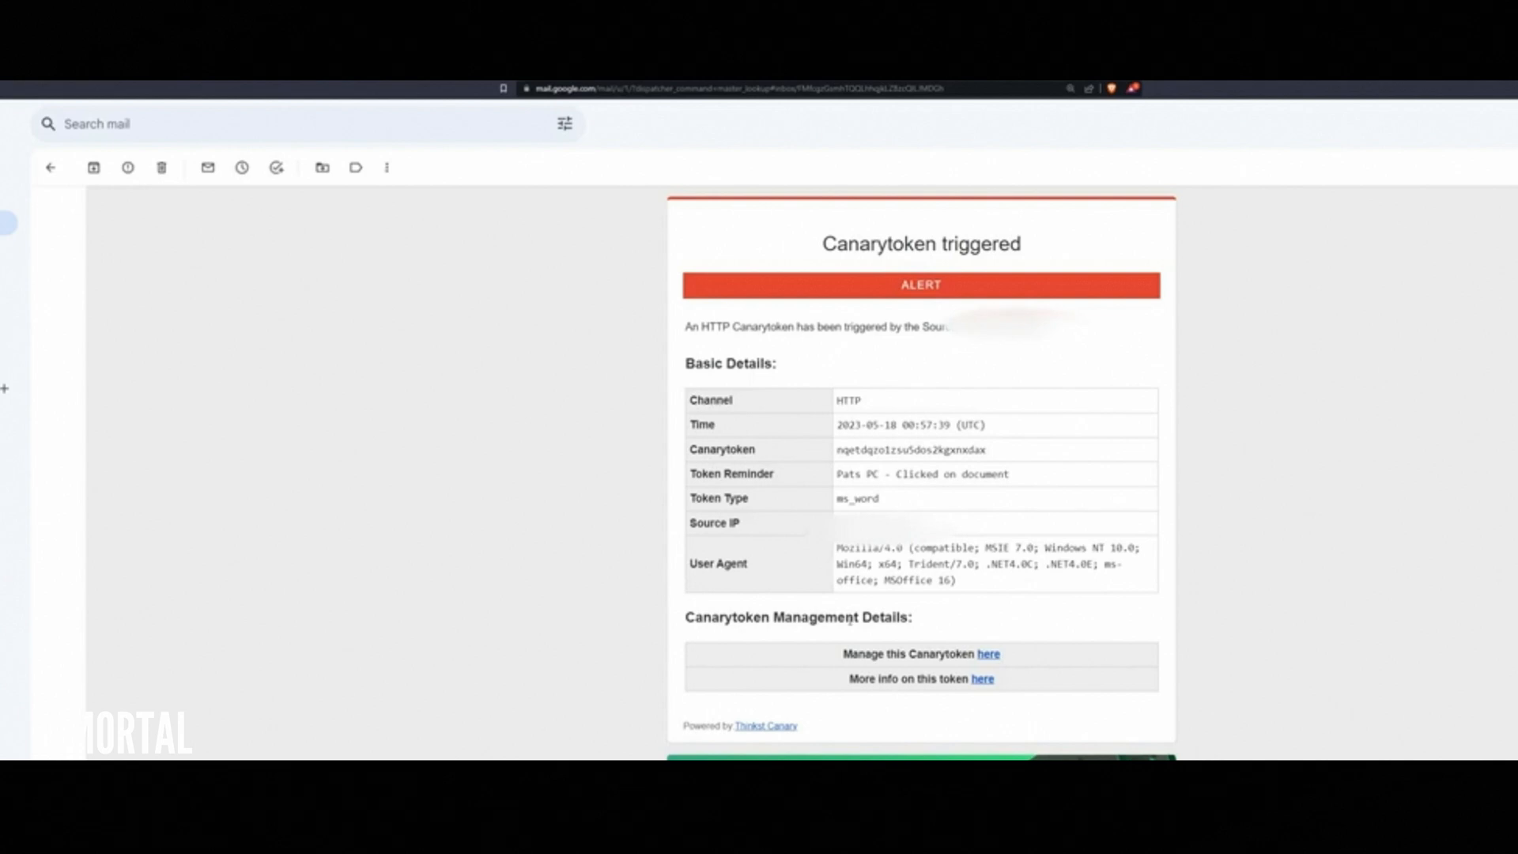
{"action": "mouse_move", "coordinate": [985, 666]}
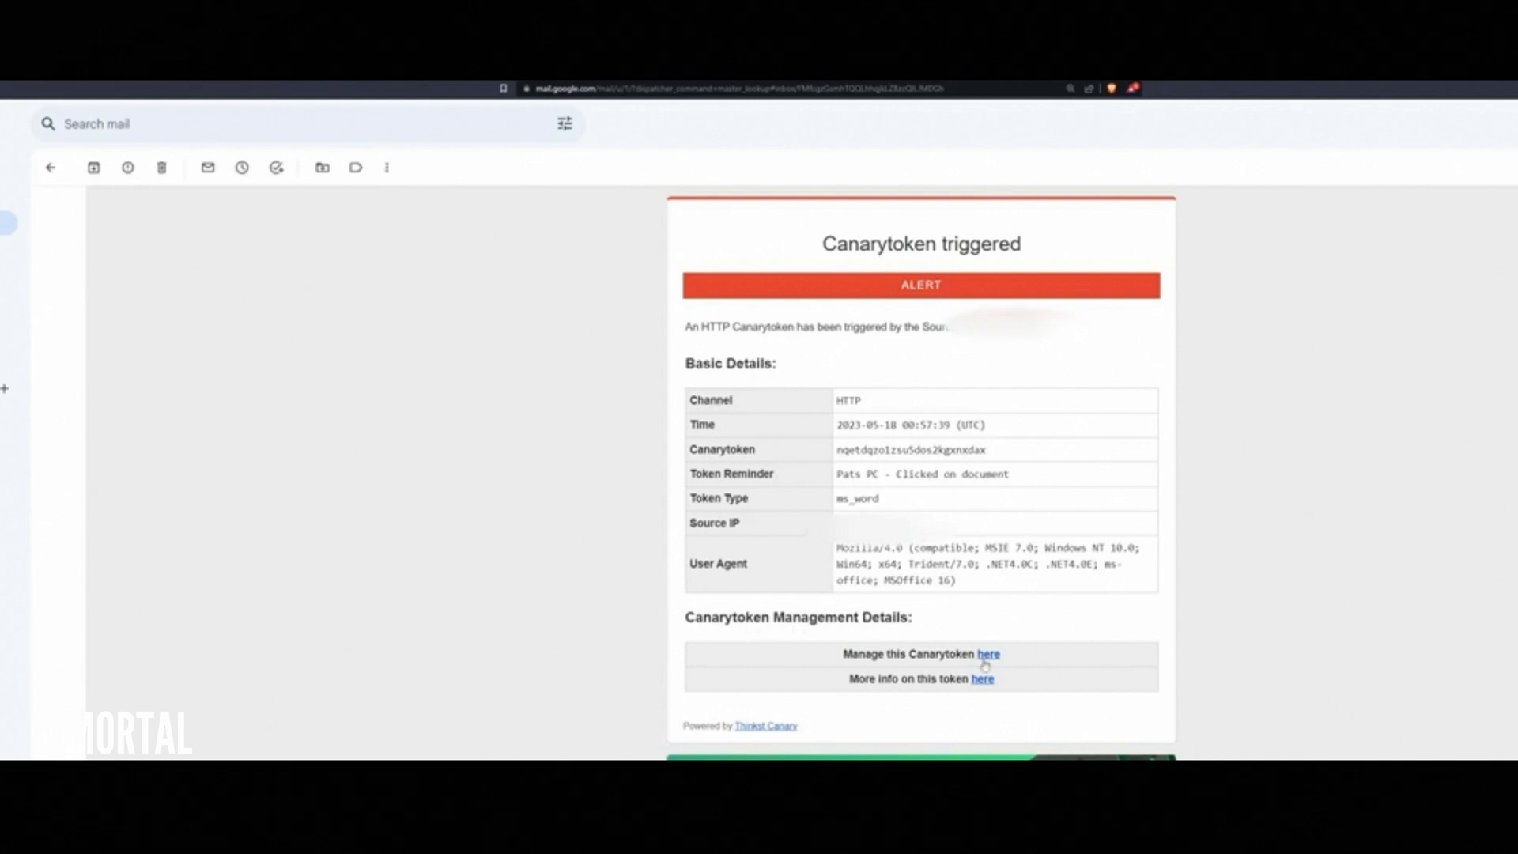
{"action": "left_click", "coordinate": [989, 653]}
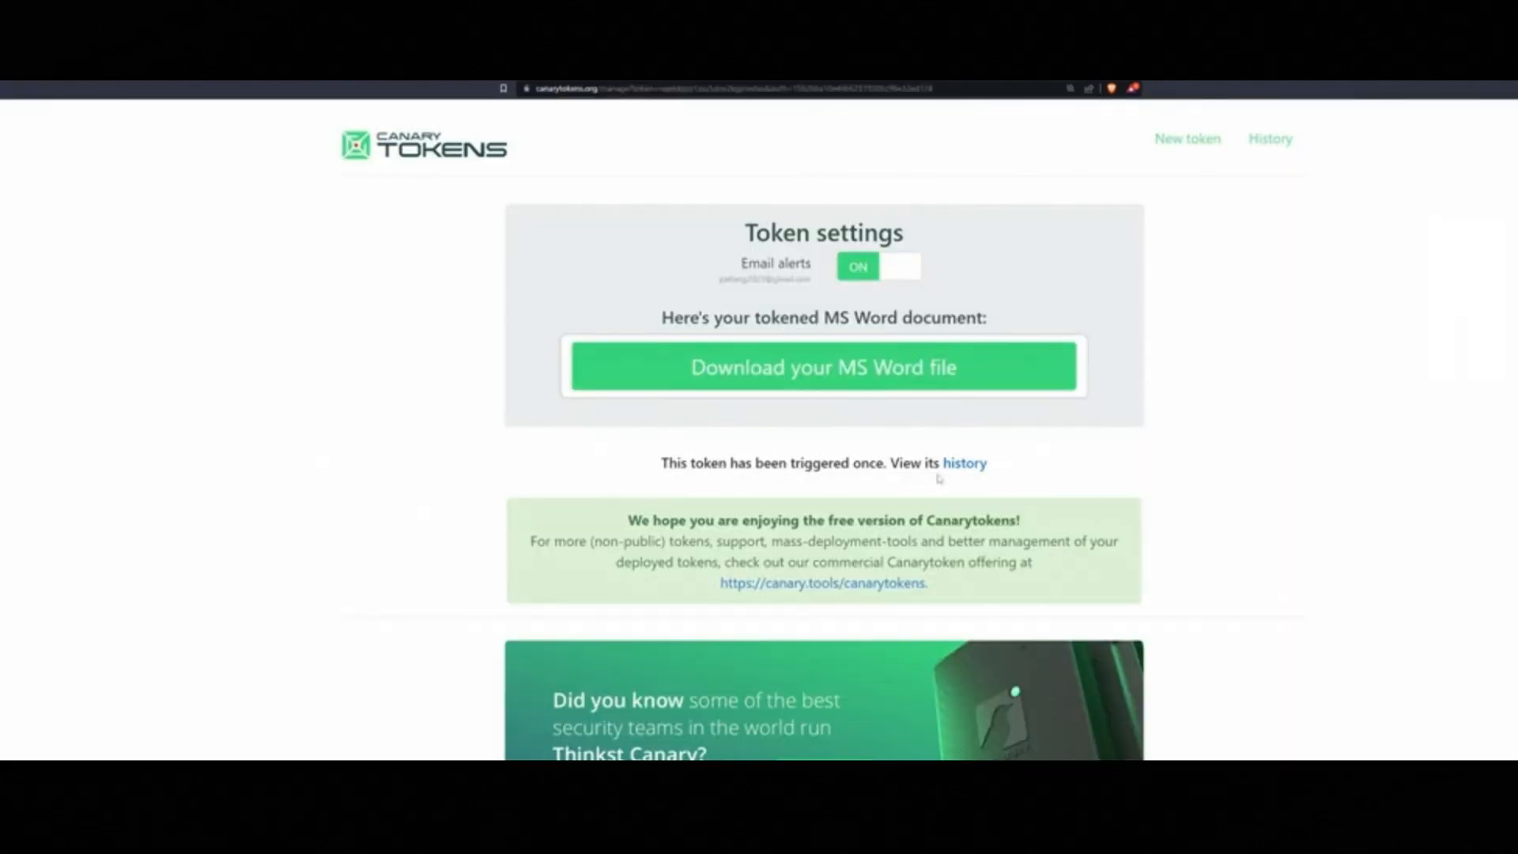
{"action": "left_click", "coordinate": [965, 463]}
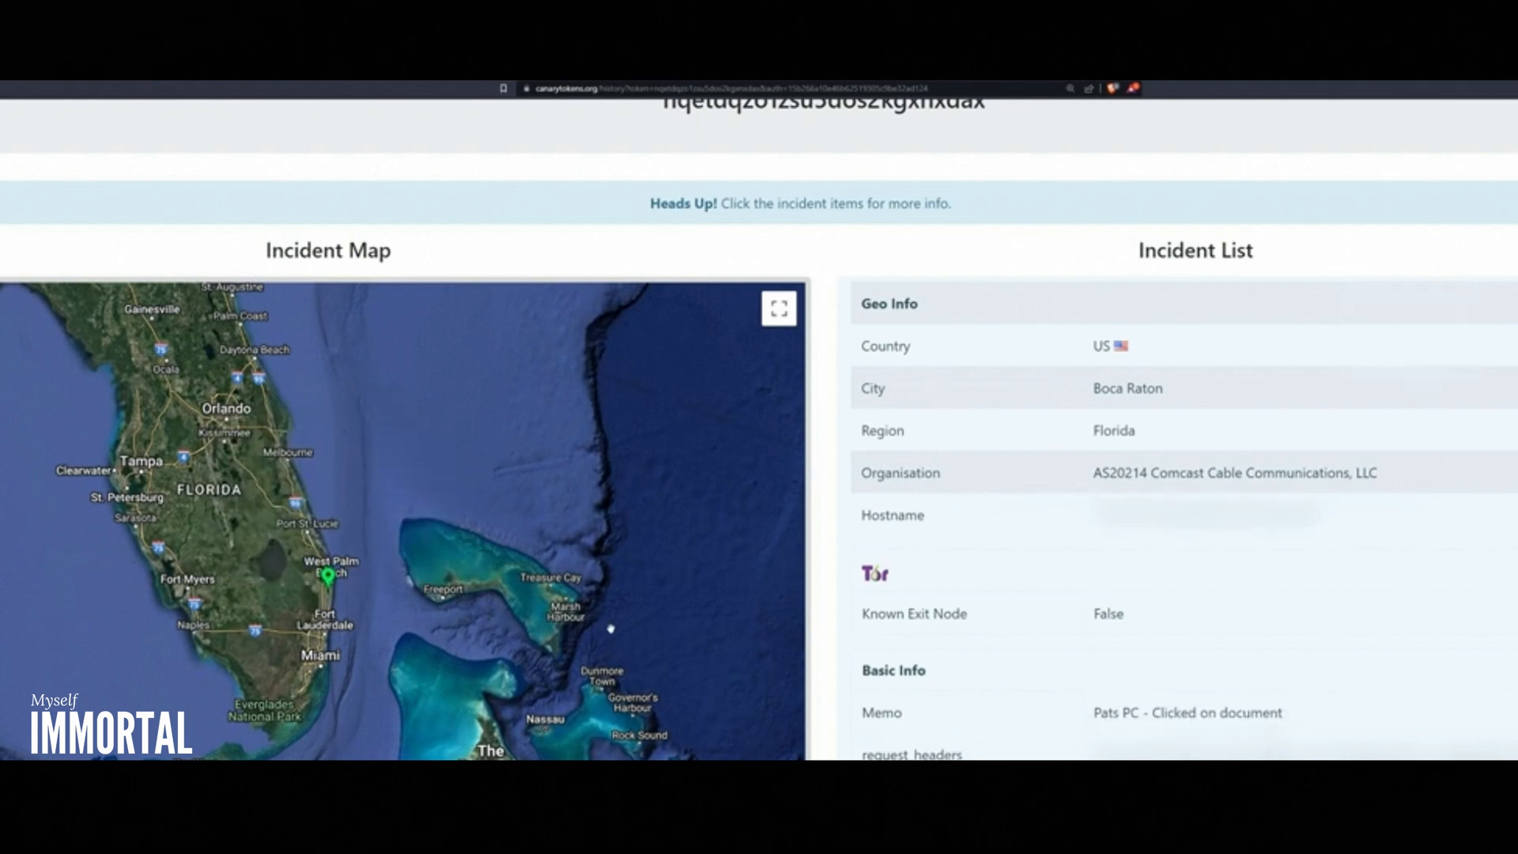
{"action": "scroll", "scroll_direction": "up", "scroll_amount": 3}
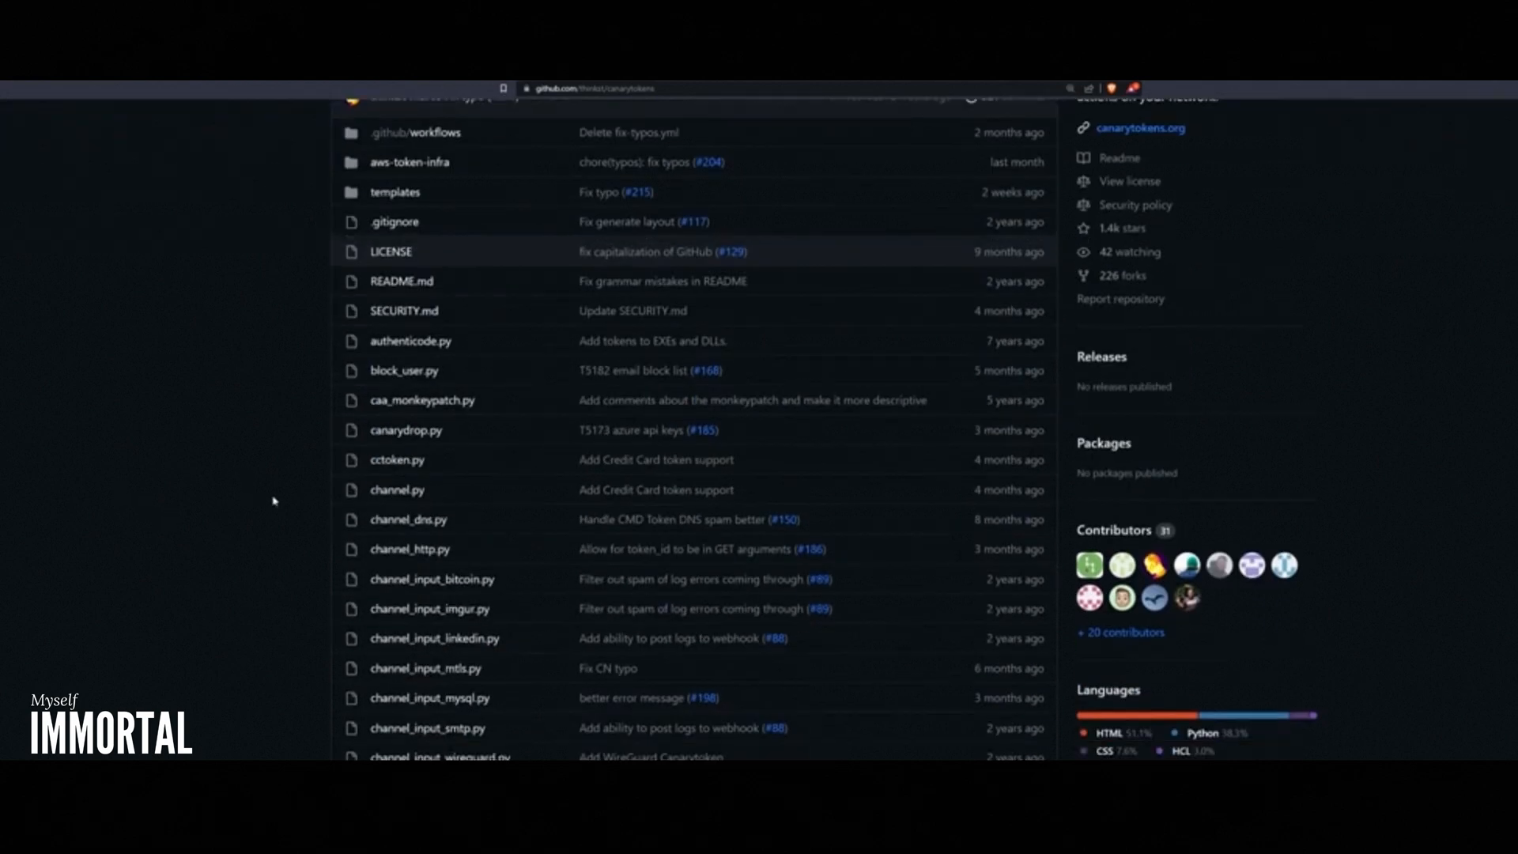
{"action": "scroll", "scroll_direction": "down", "scroll_amount": 3}
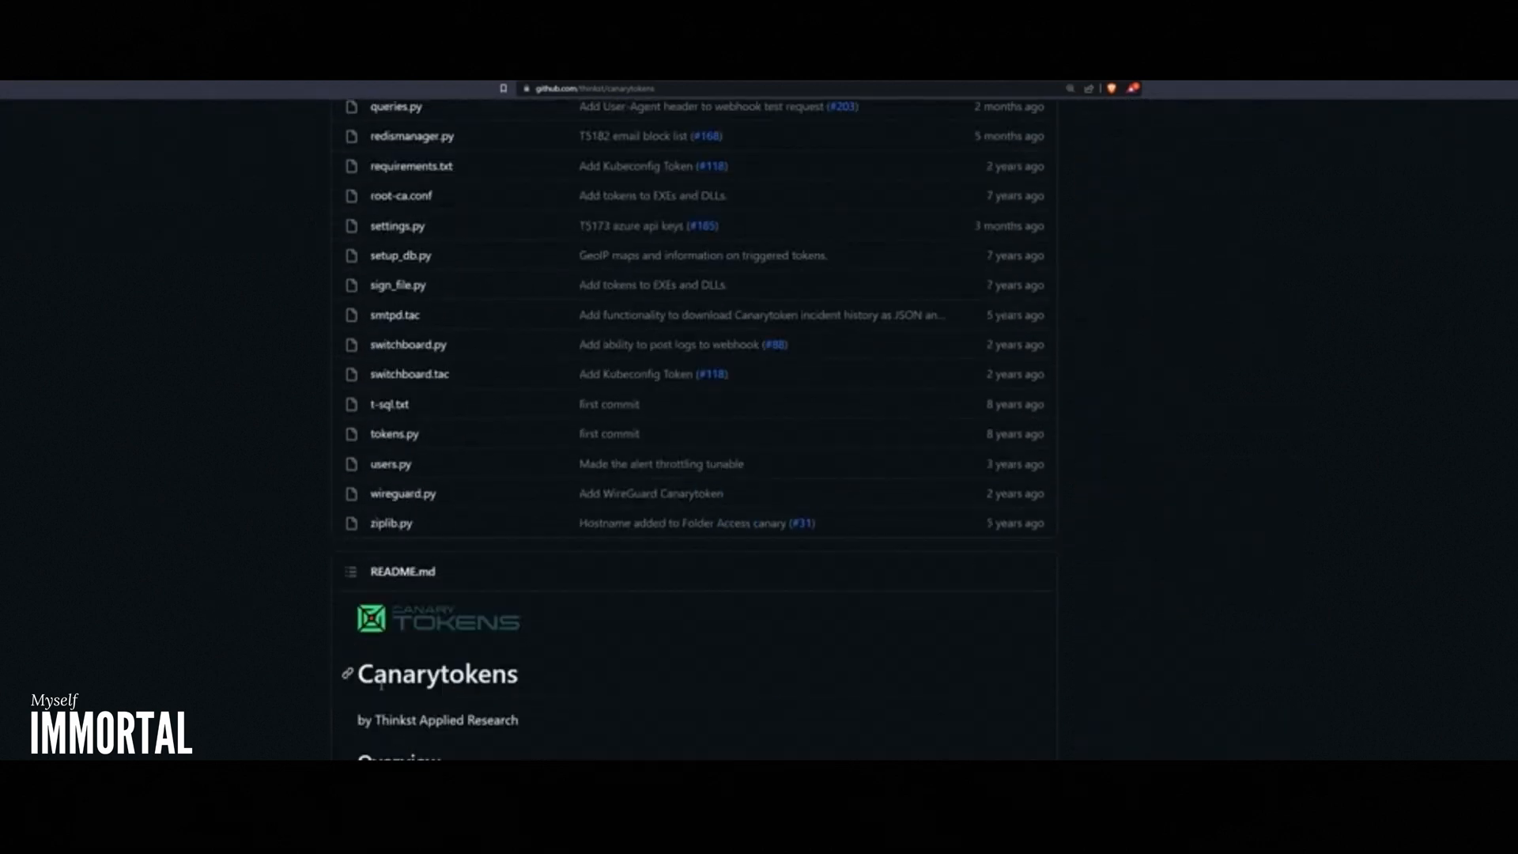
{"action": "scroll", "scroll_direction": "down", "scroll_amount": 3}
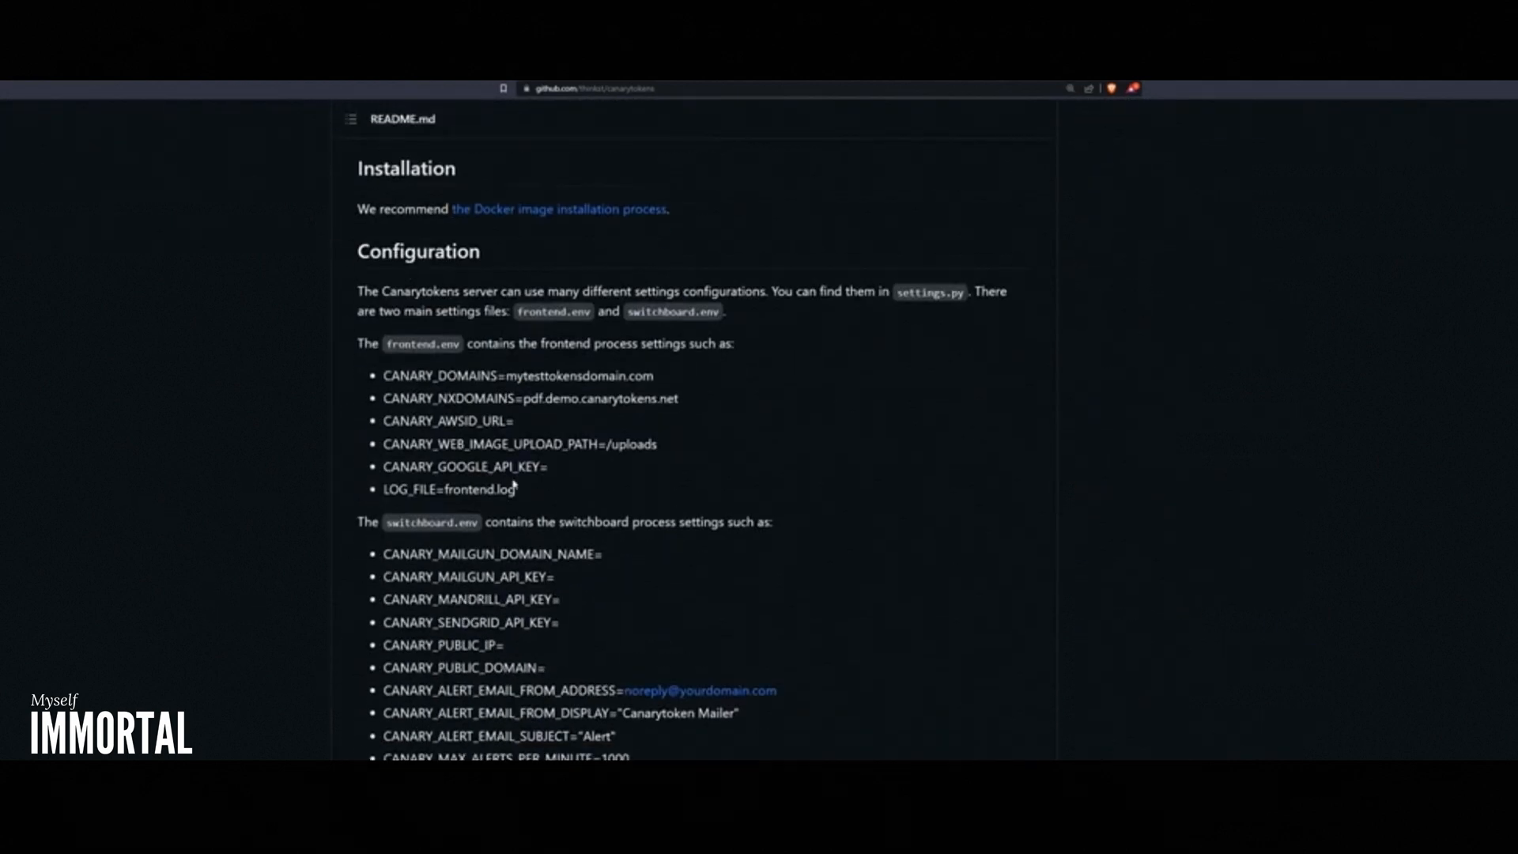